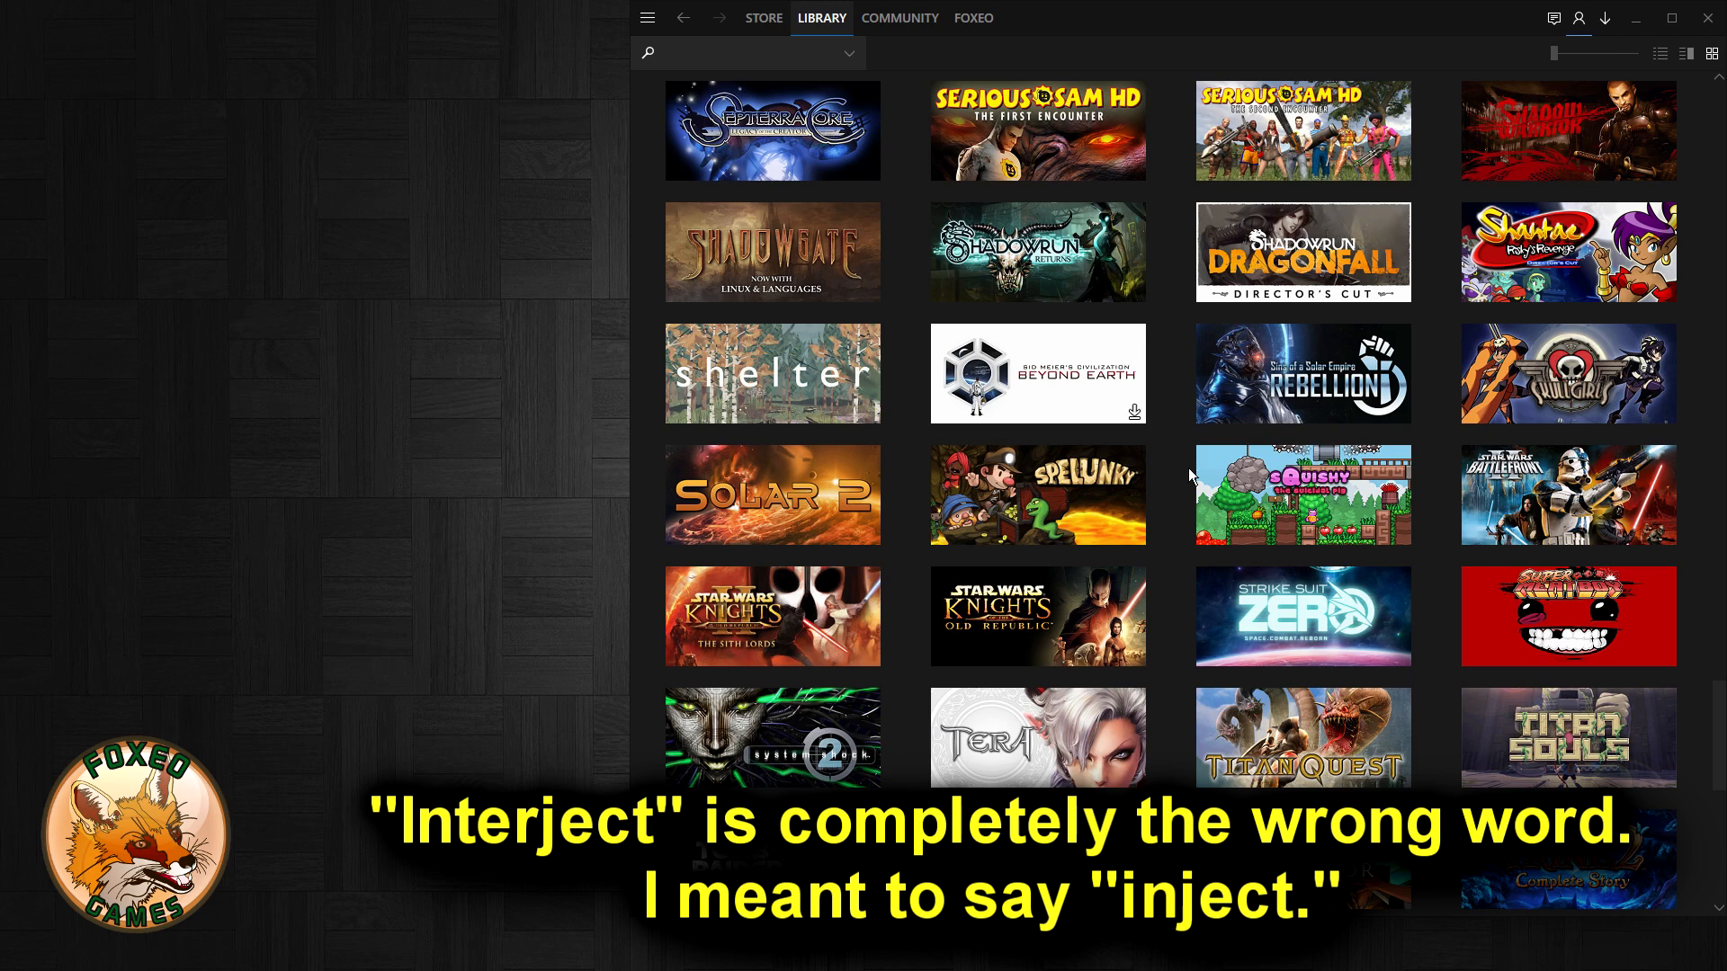
mouse_move(1173, 474)
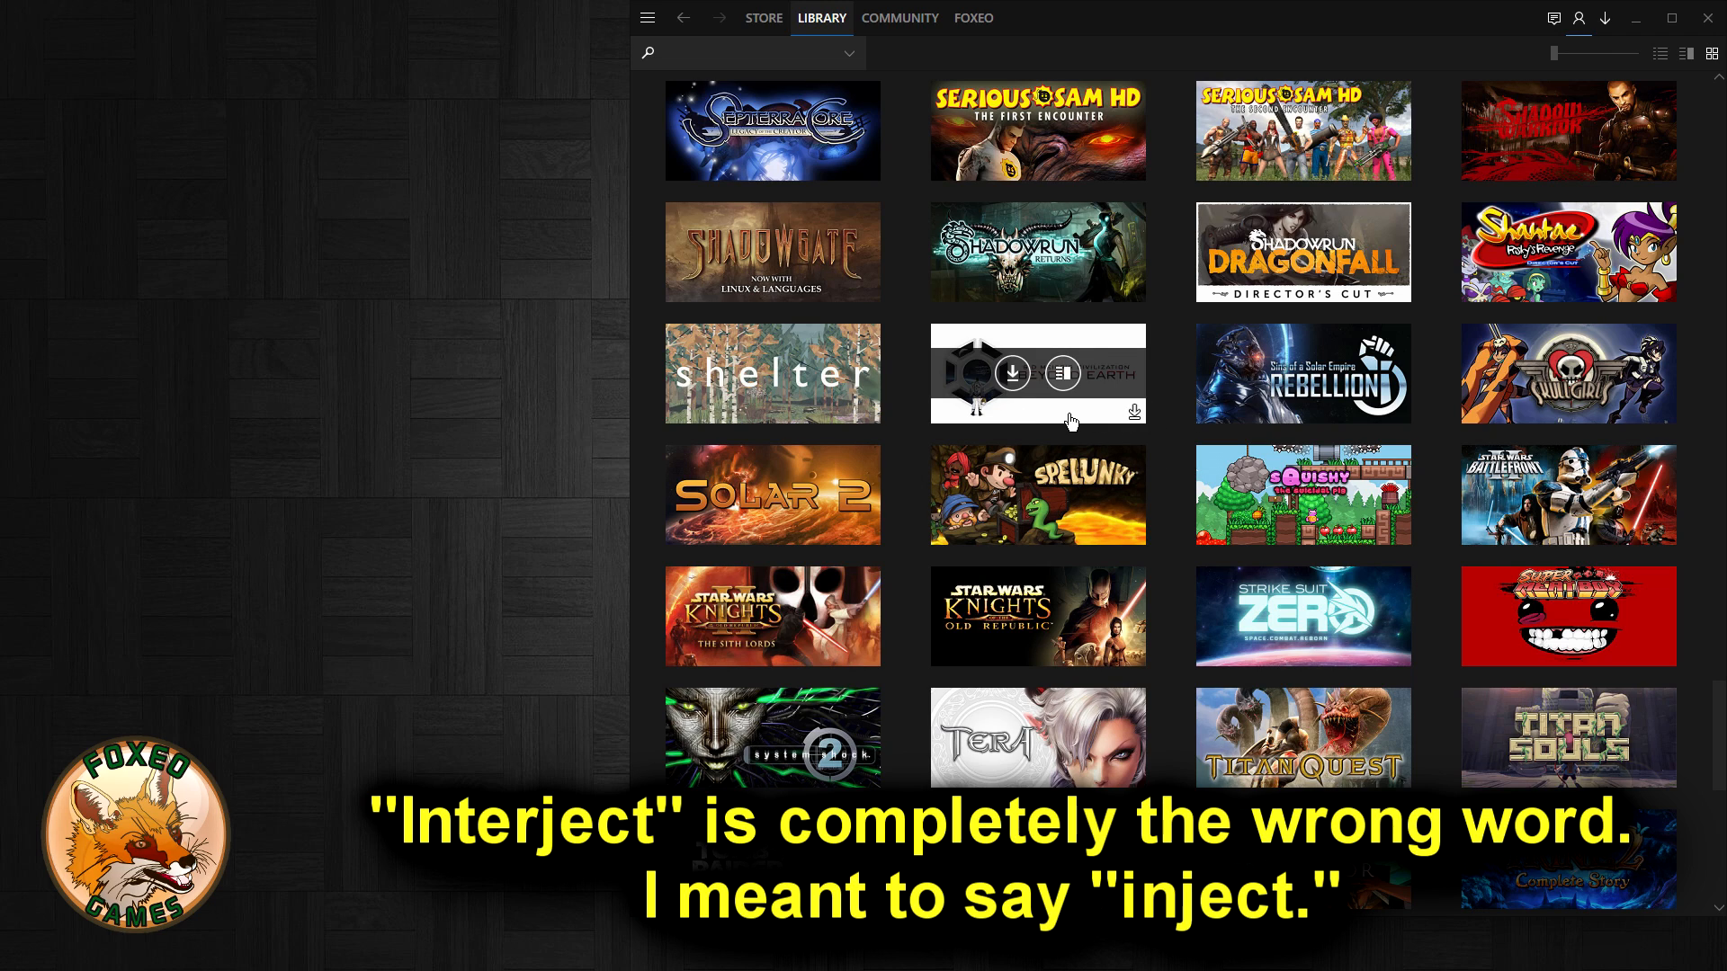
mouse_move(1011, 374)
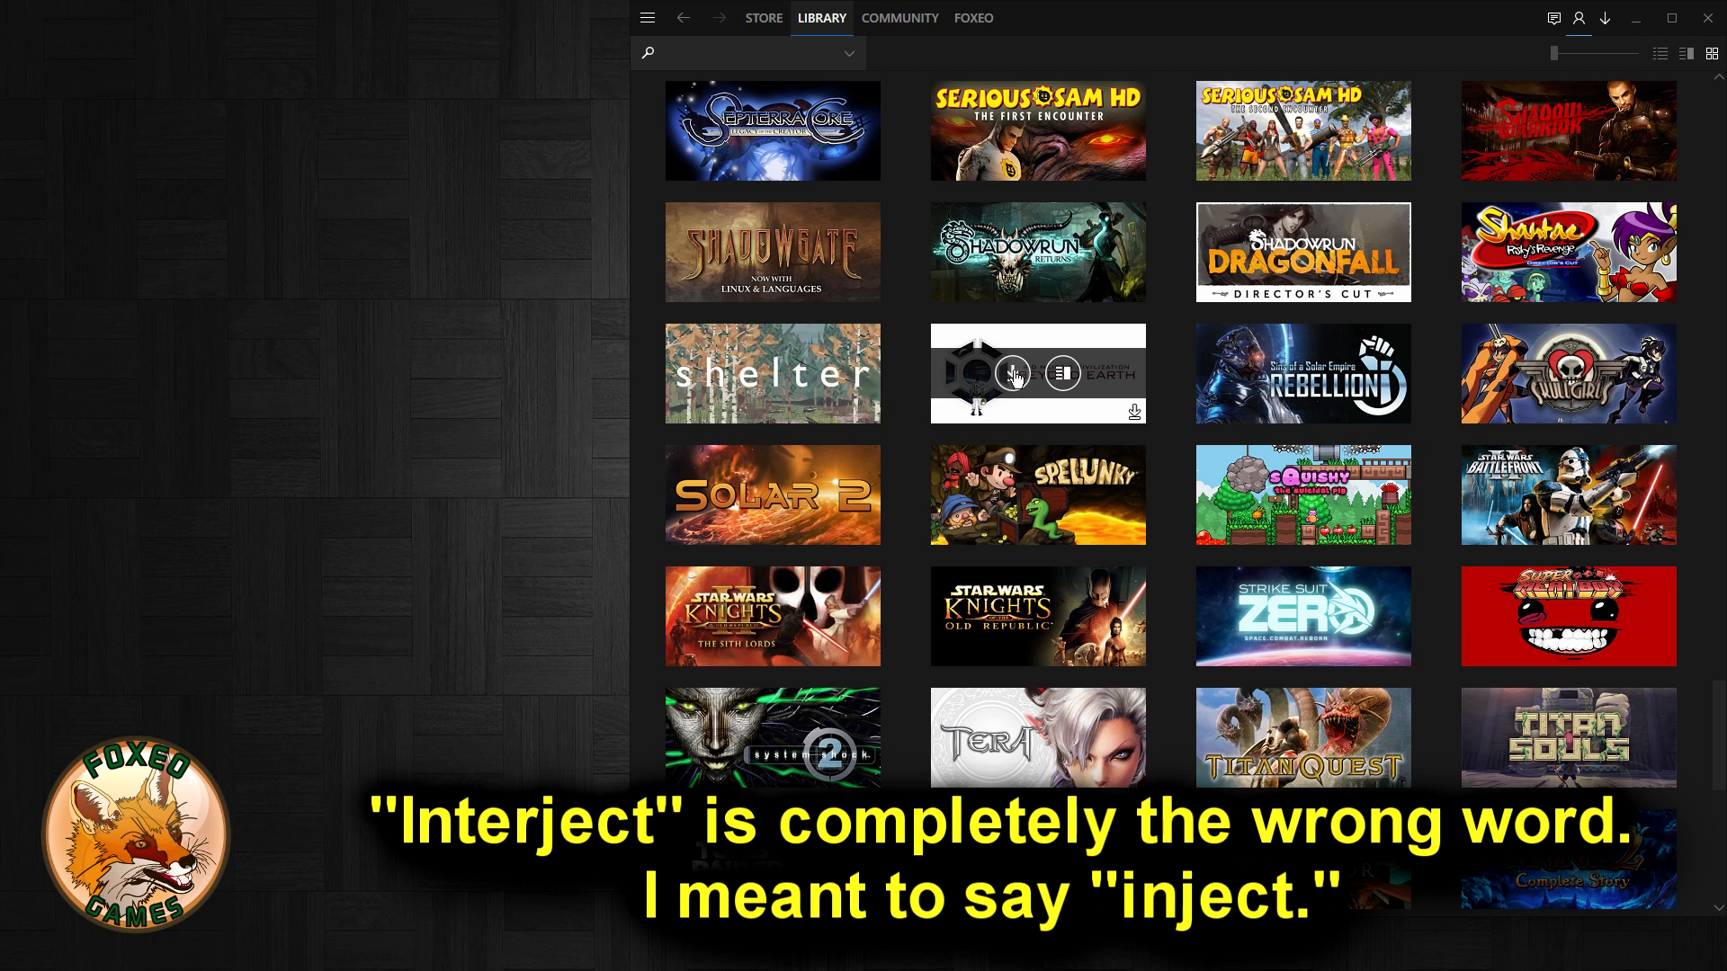
mouse_move(1370, 431)
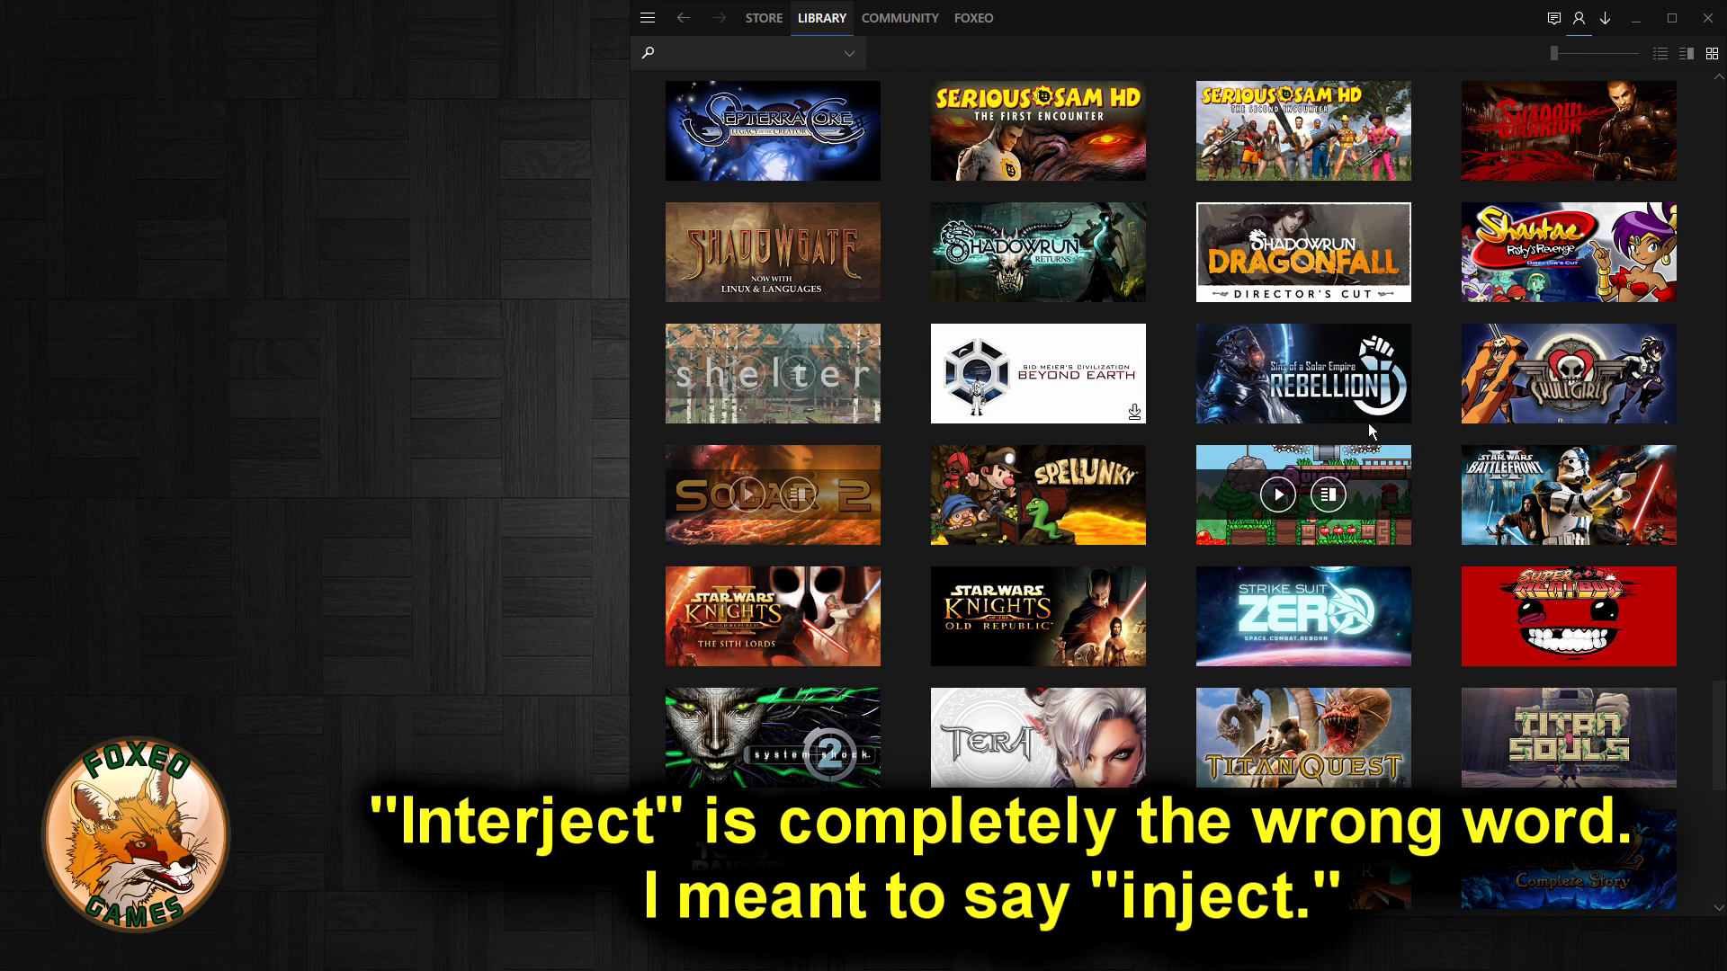
mouse_move(1214, 539)
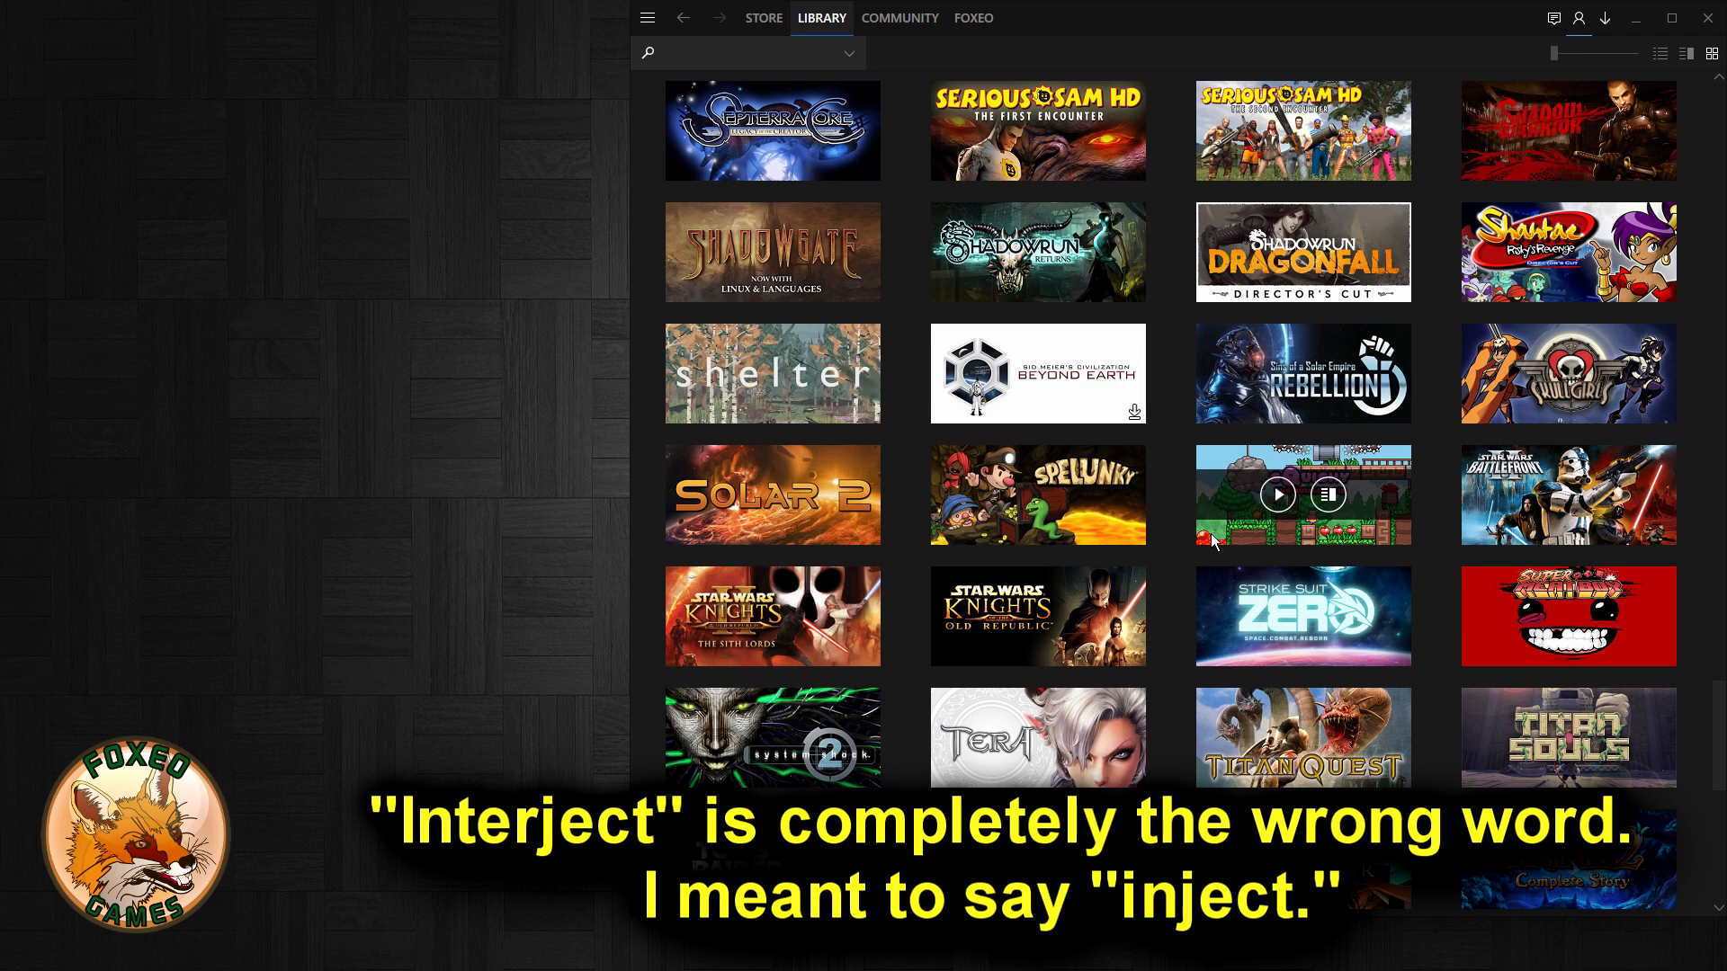
mouse_move(1035, 416)
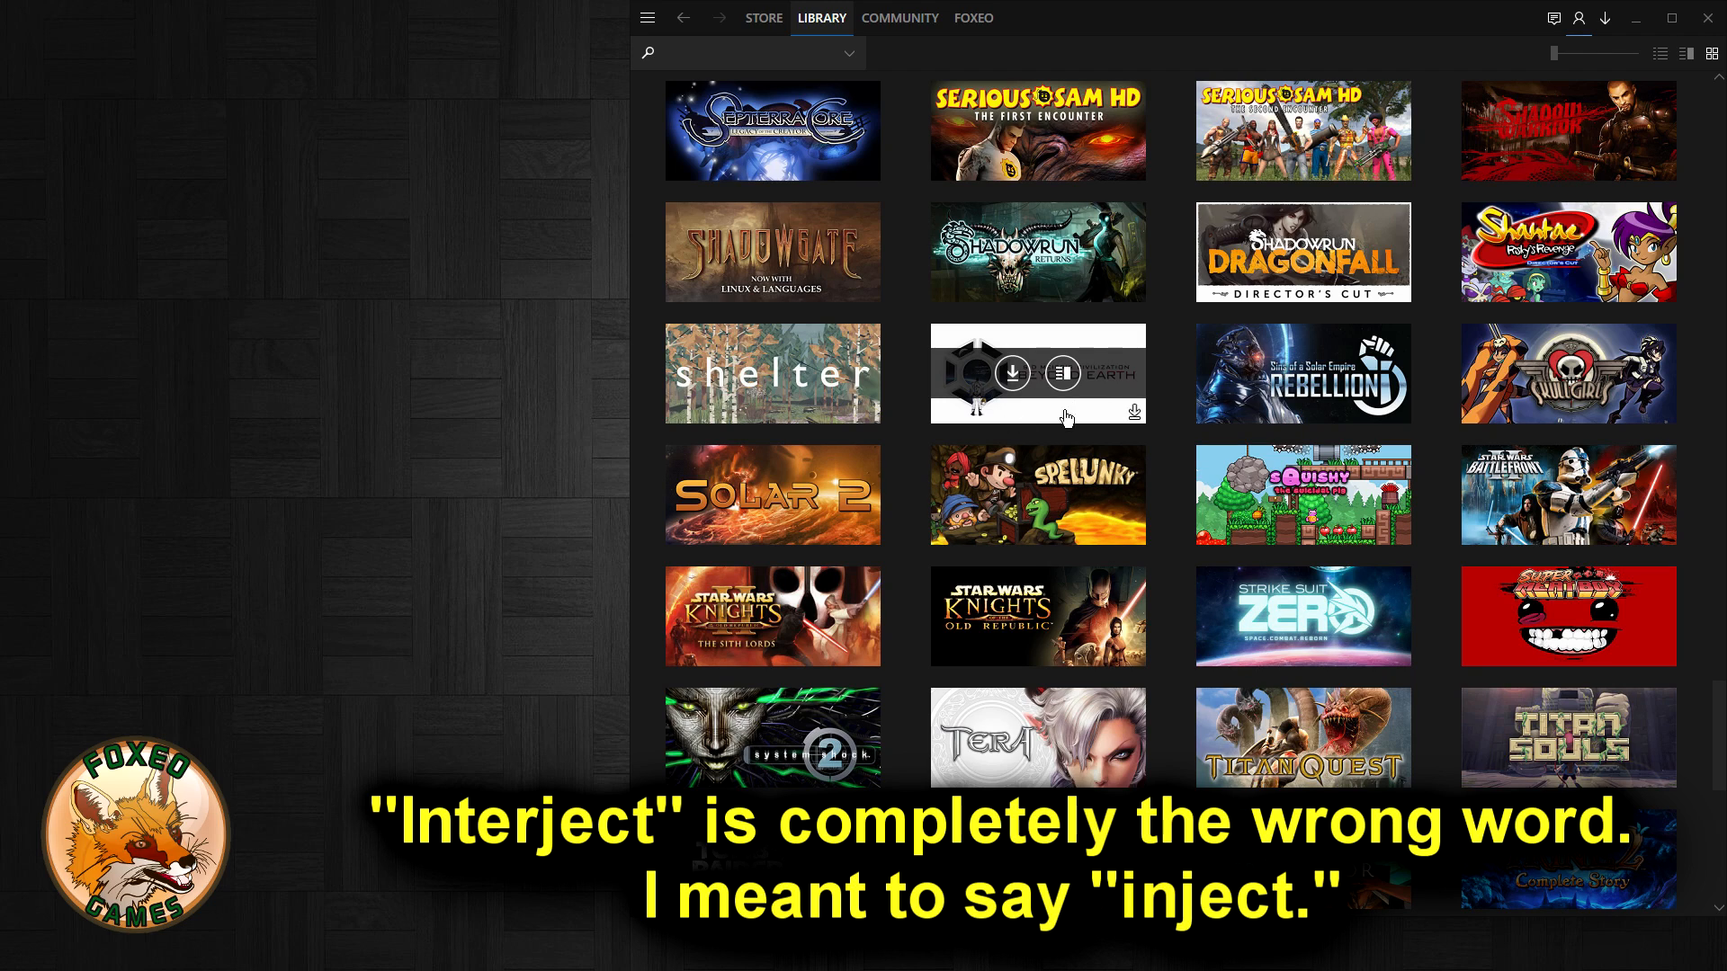
mouse_move(1084, 422)
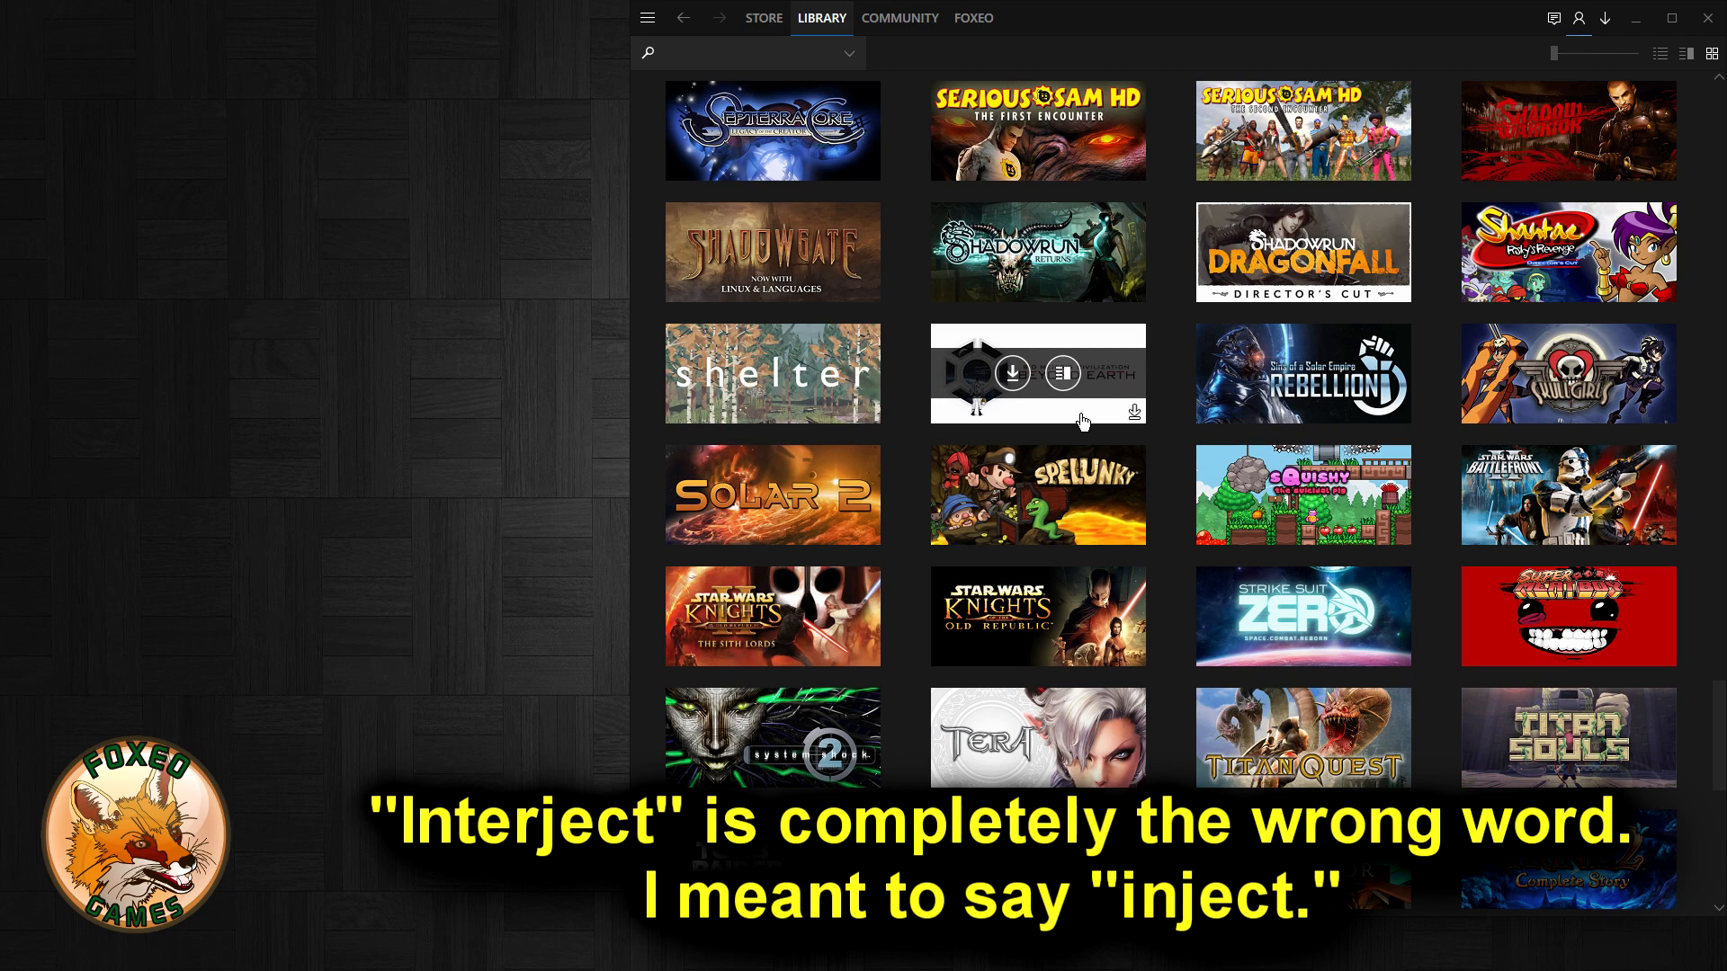
mouse_move(1163, 421)
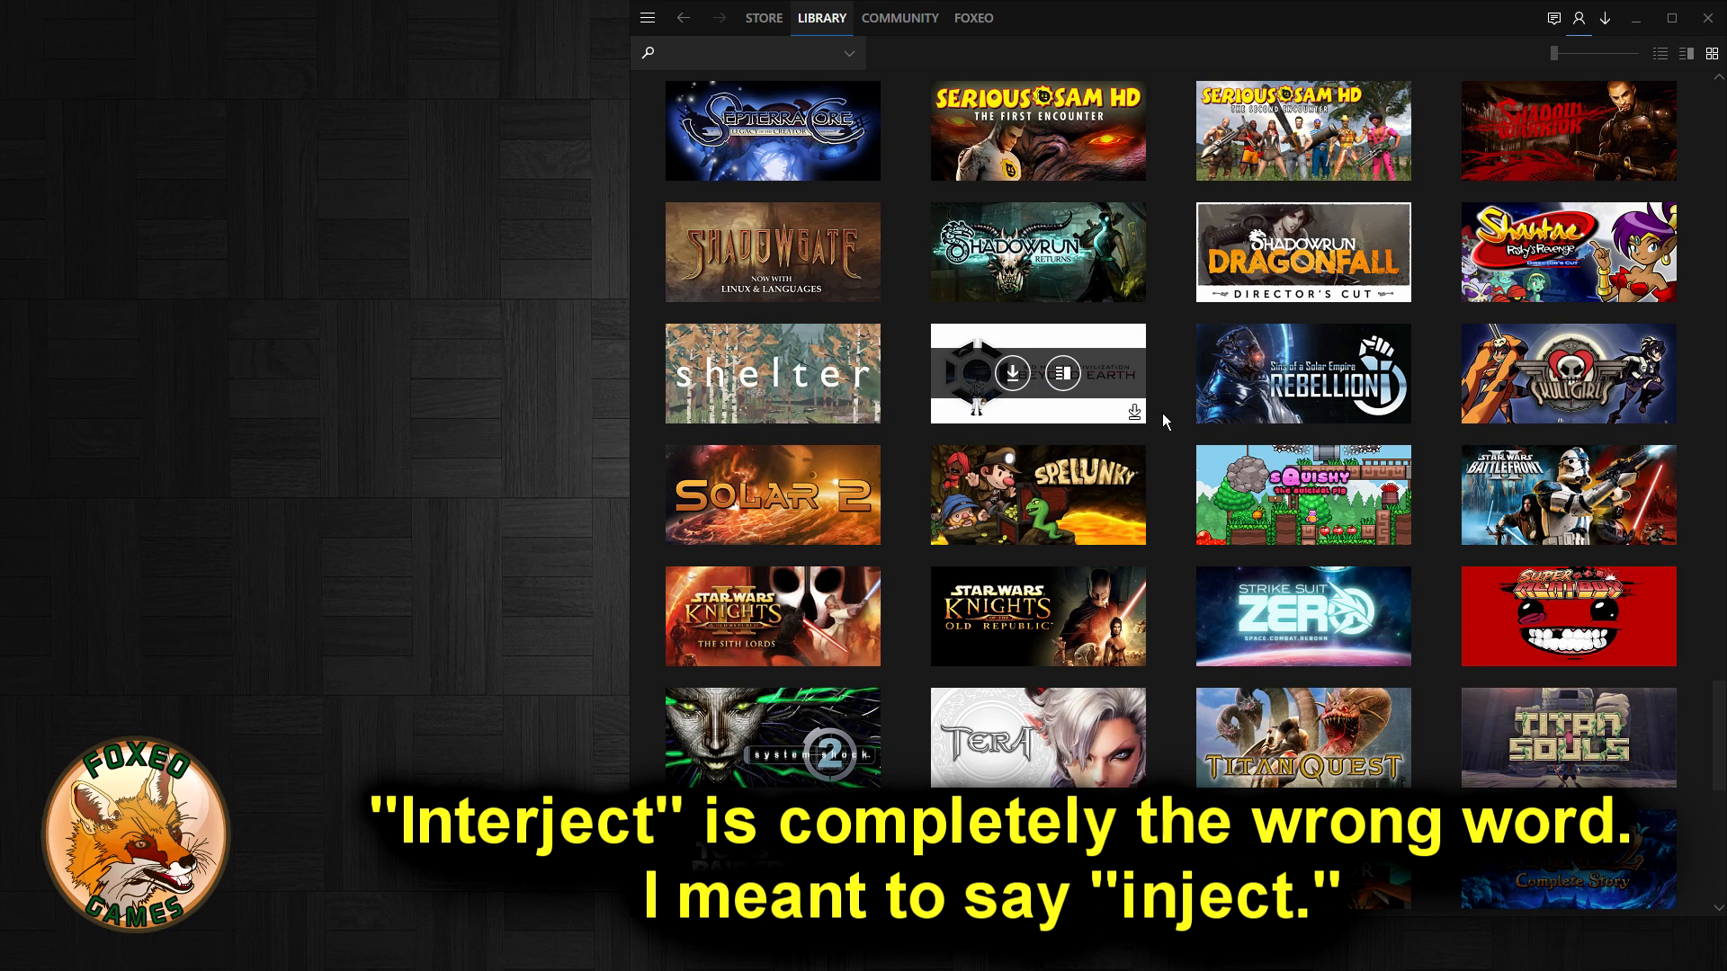
mouse_move(1134, 411)
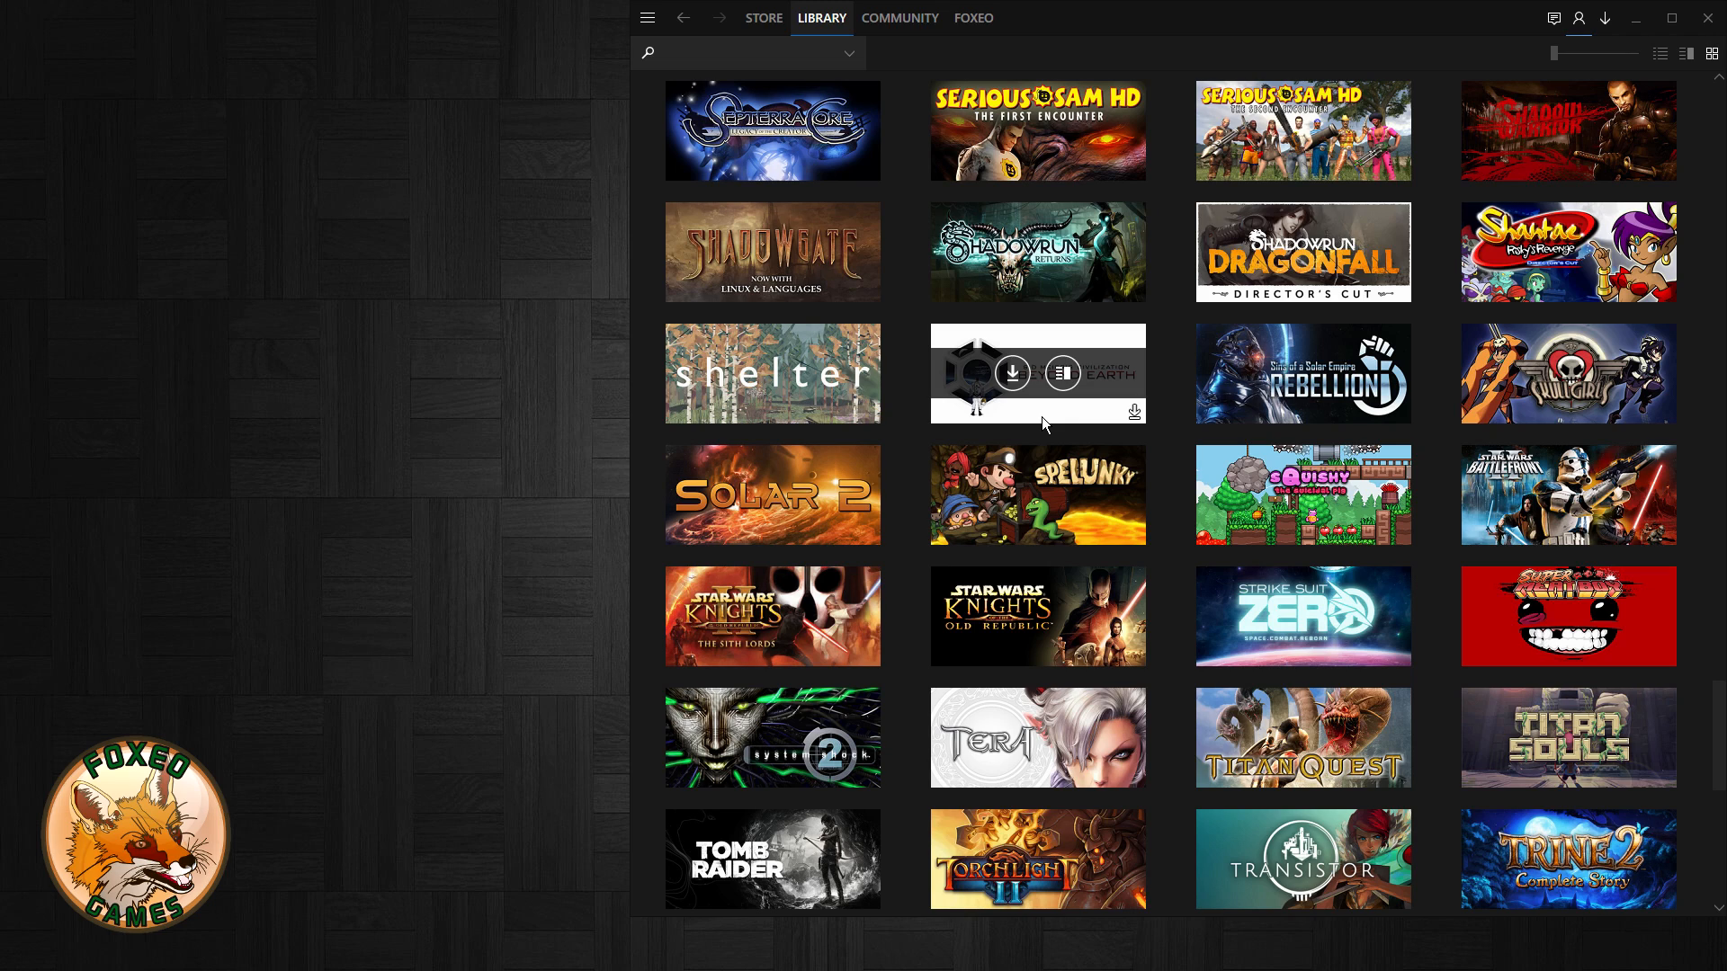
mouse_move(1078, 388)
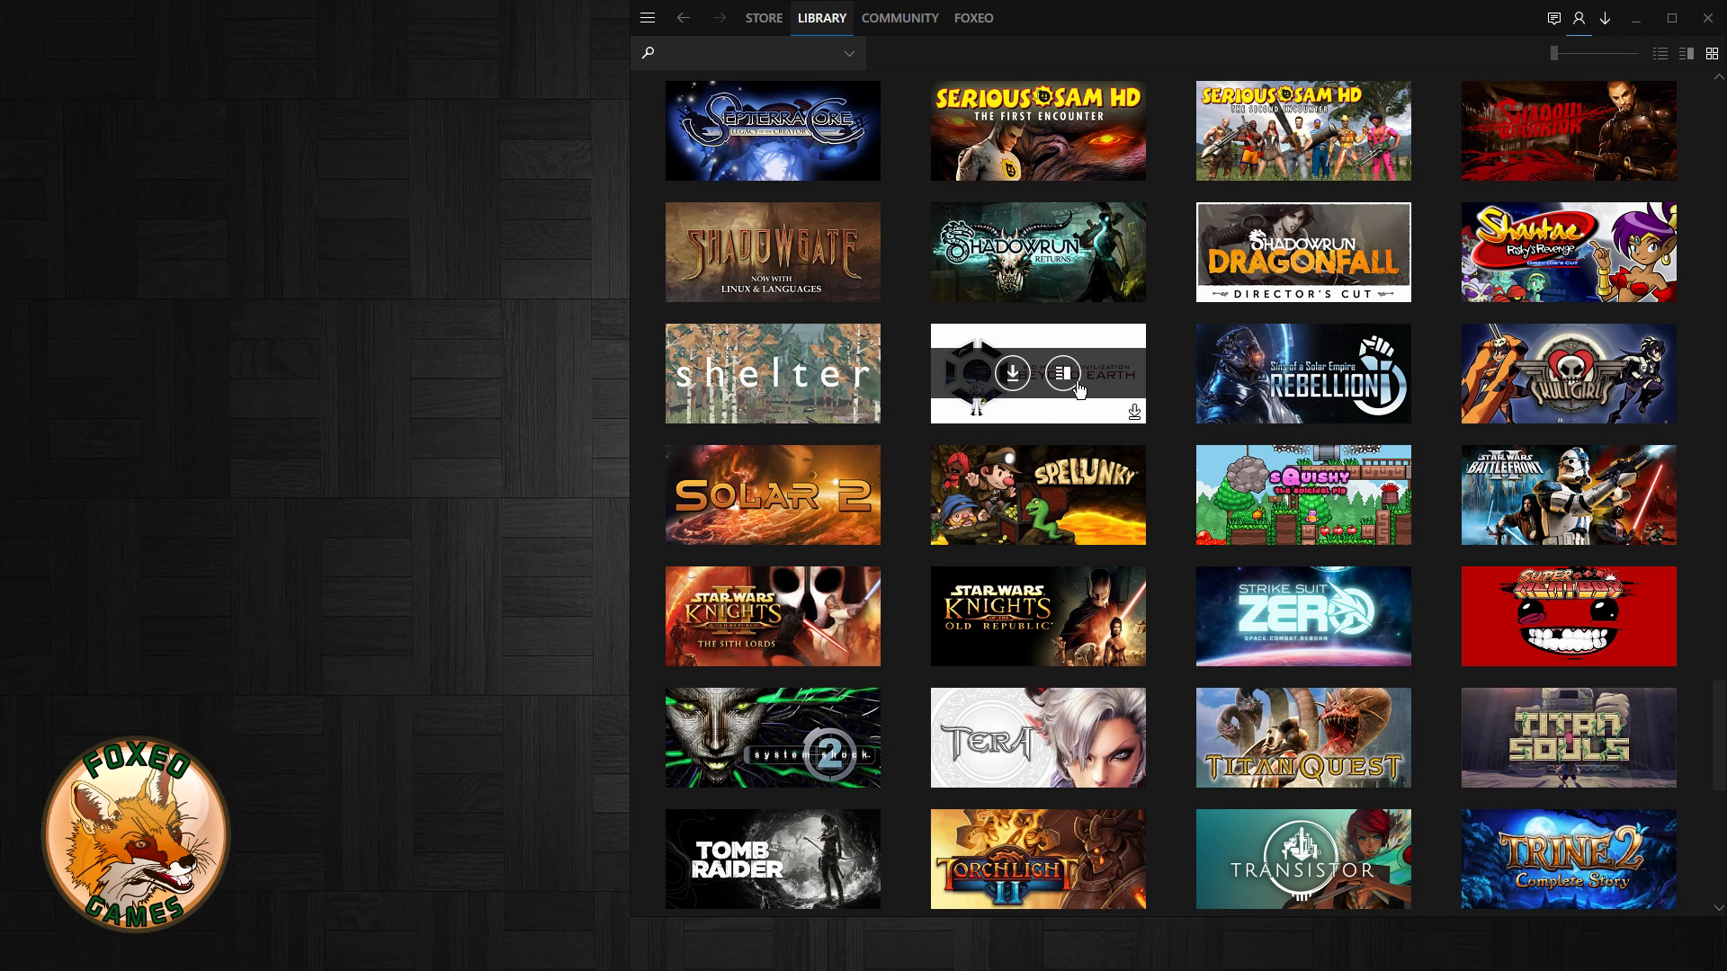
mouse_move(1119, 431)
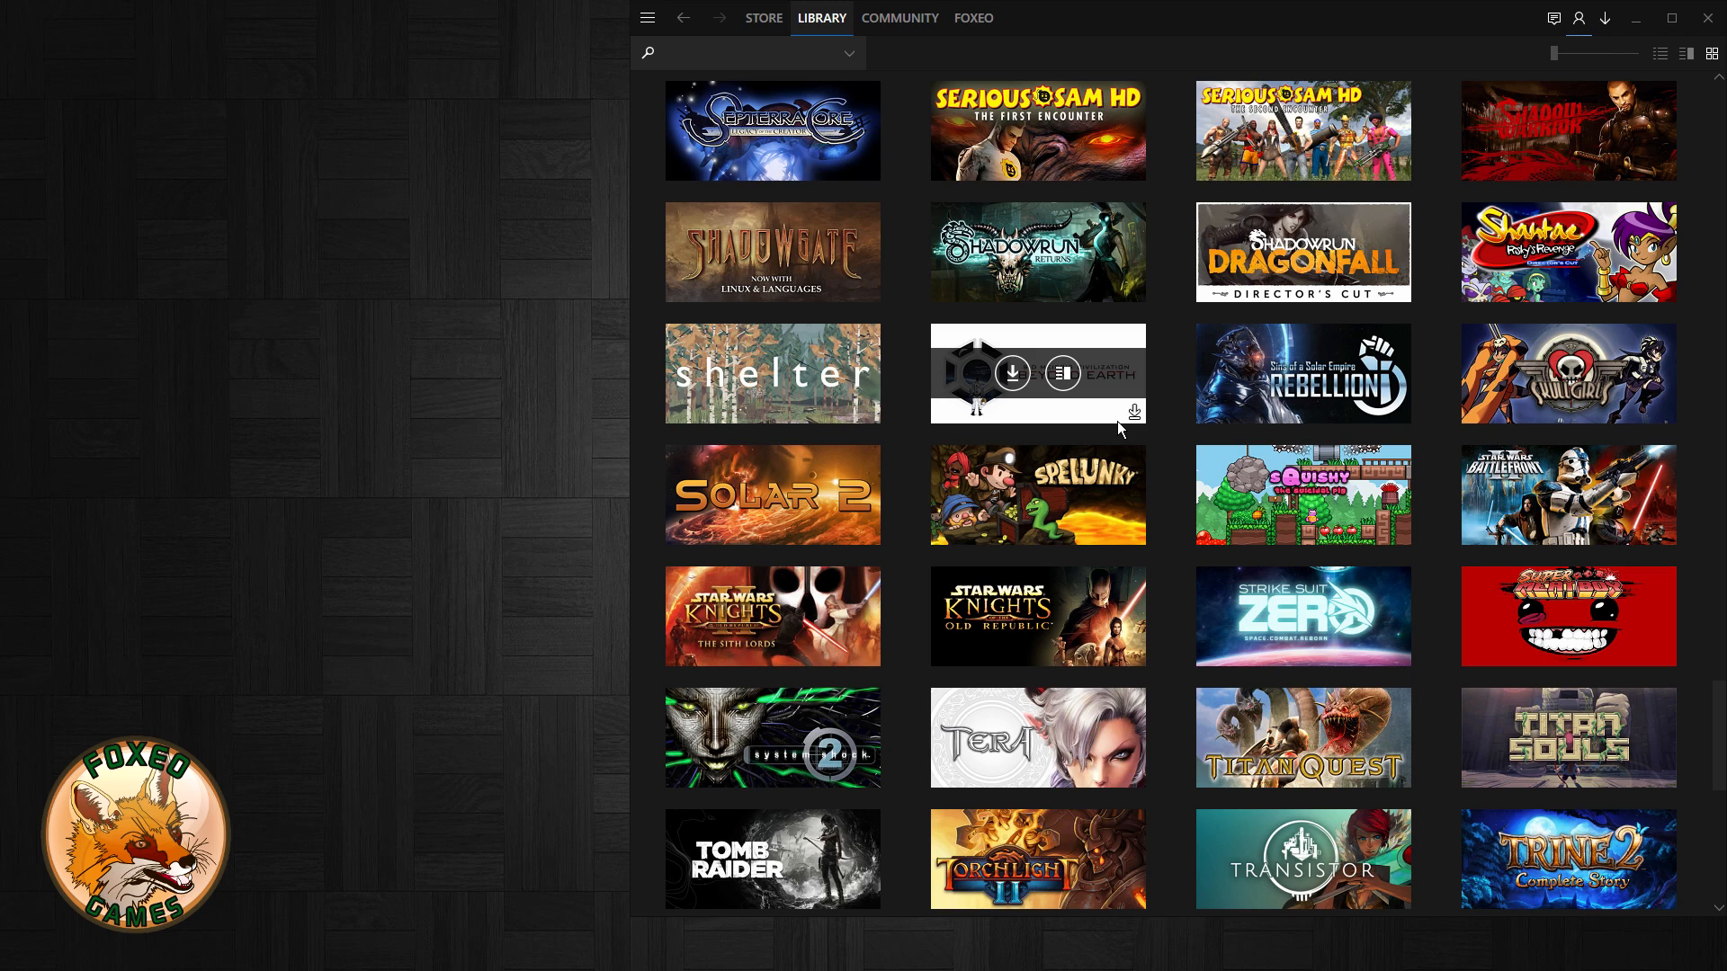
mouse_move(1382, 279)
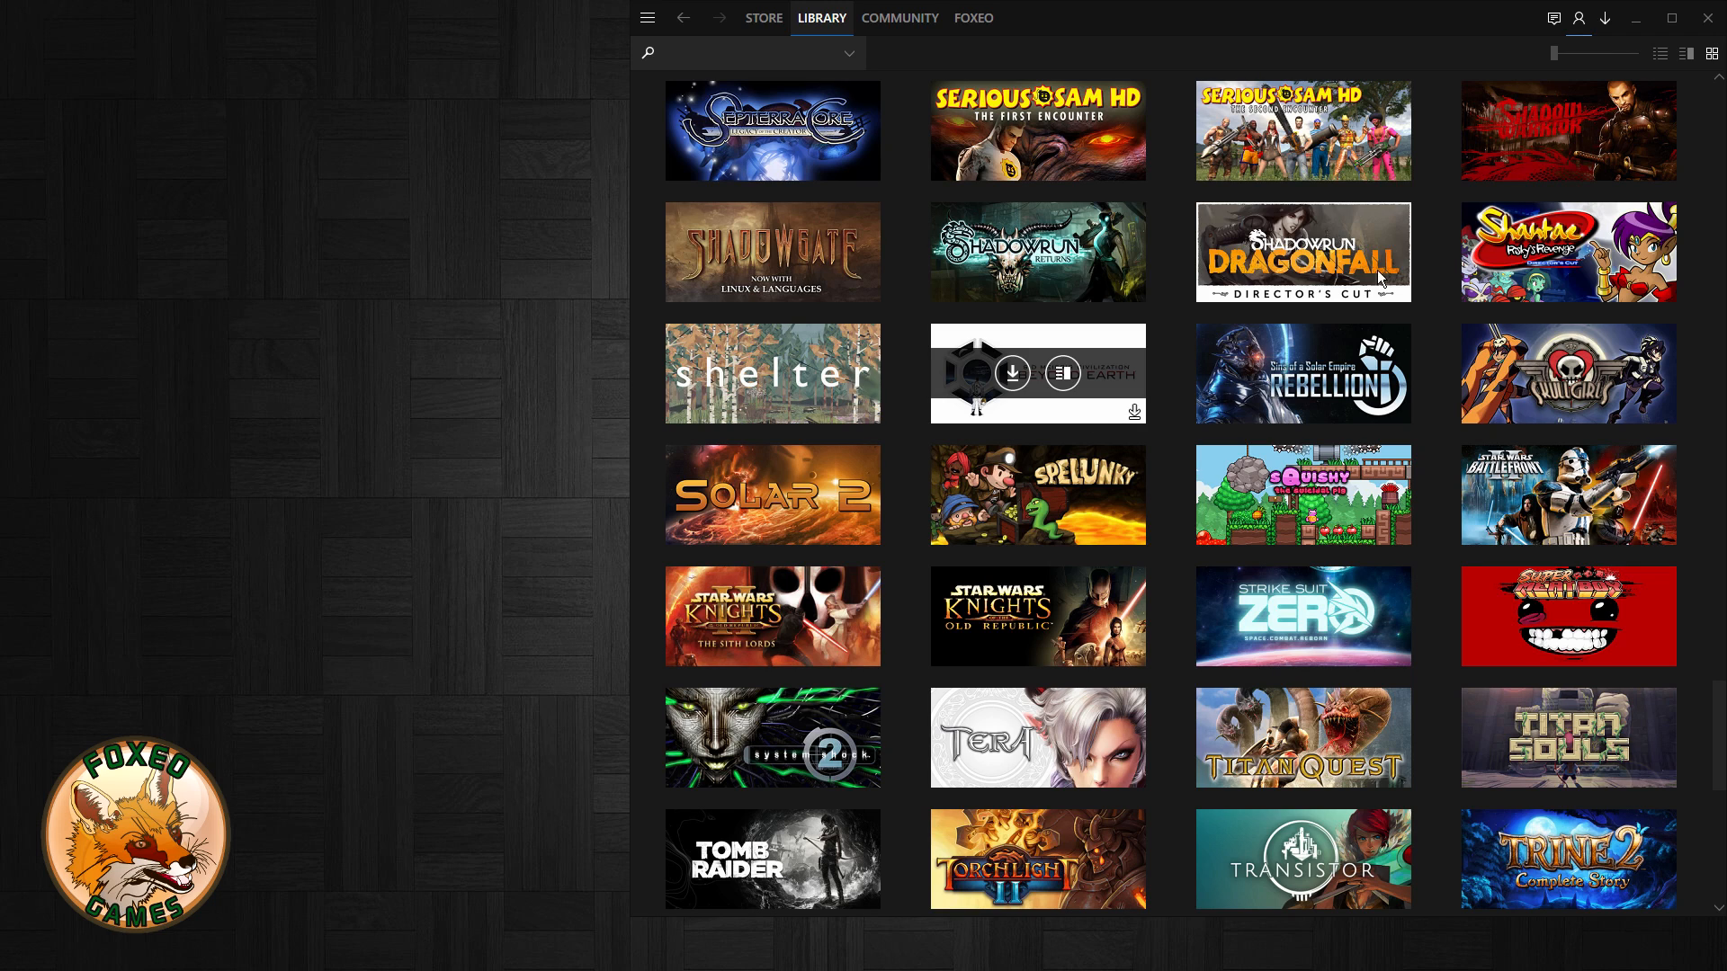
mouse_move(1664, 93)
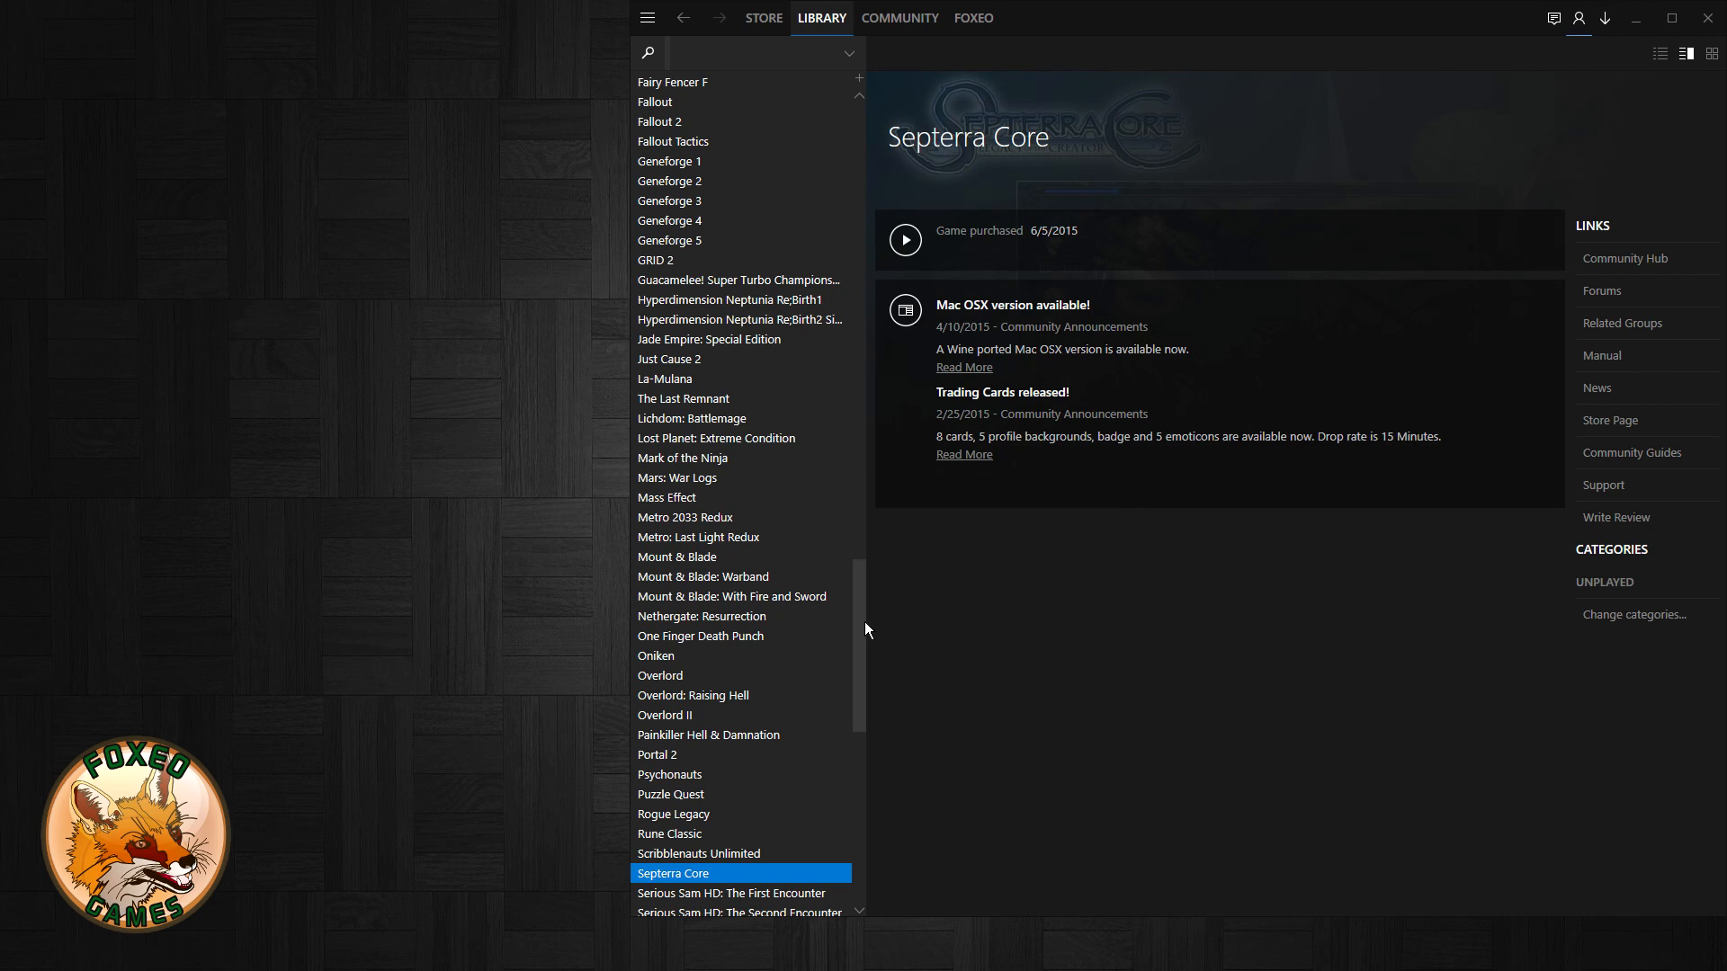
scroll("down", 3)
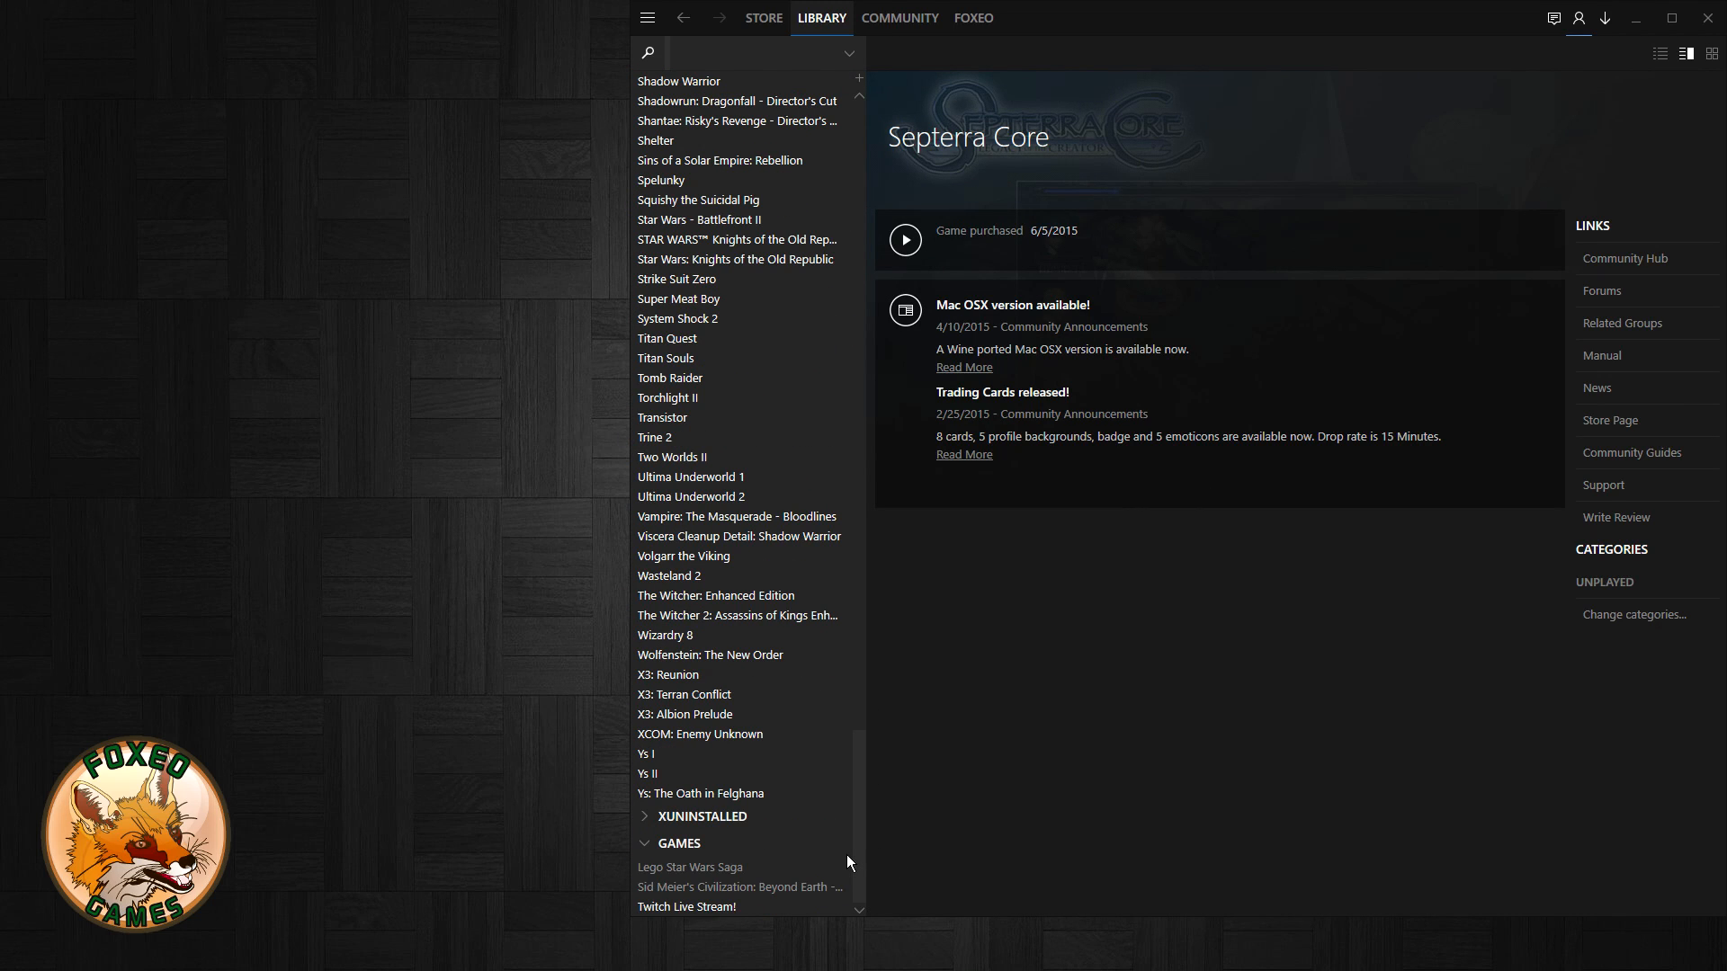
mouse_move(707, 239)
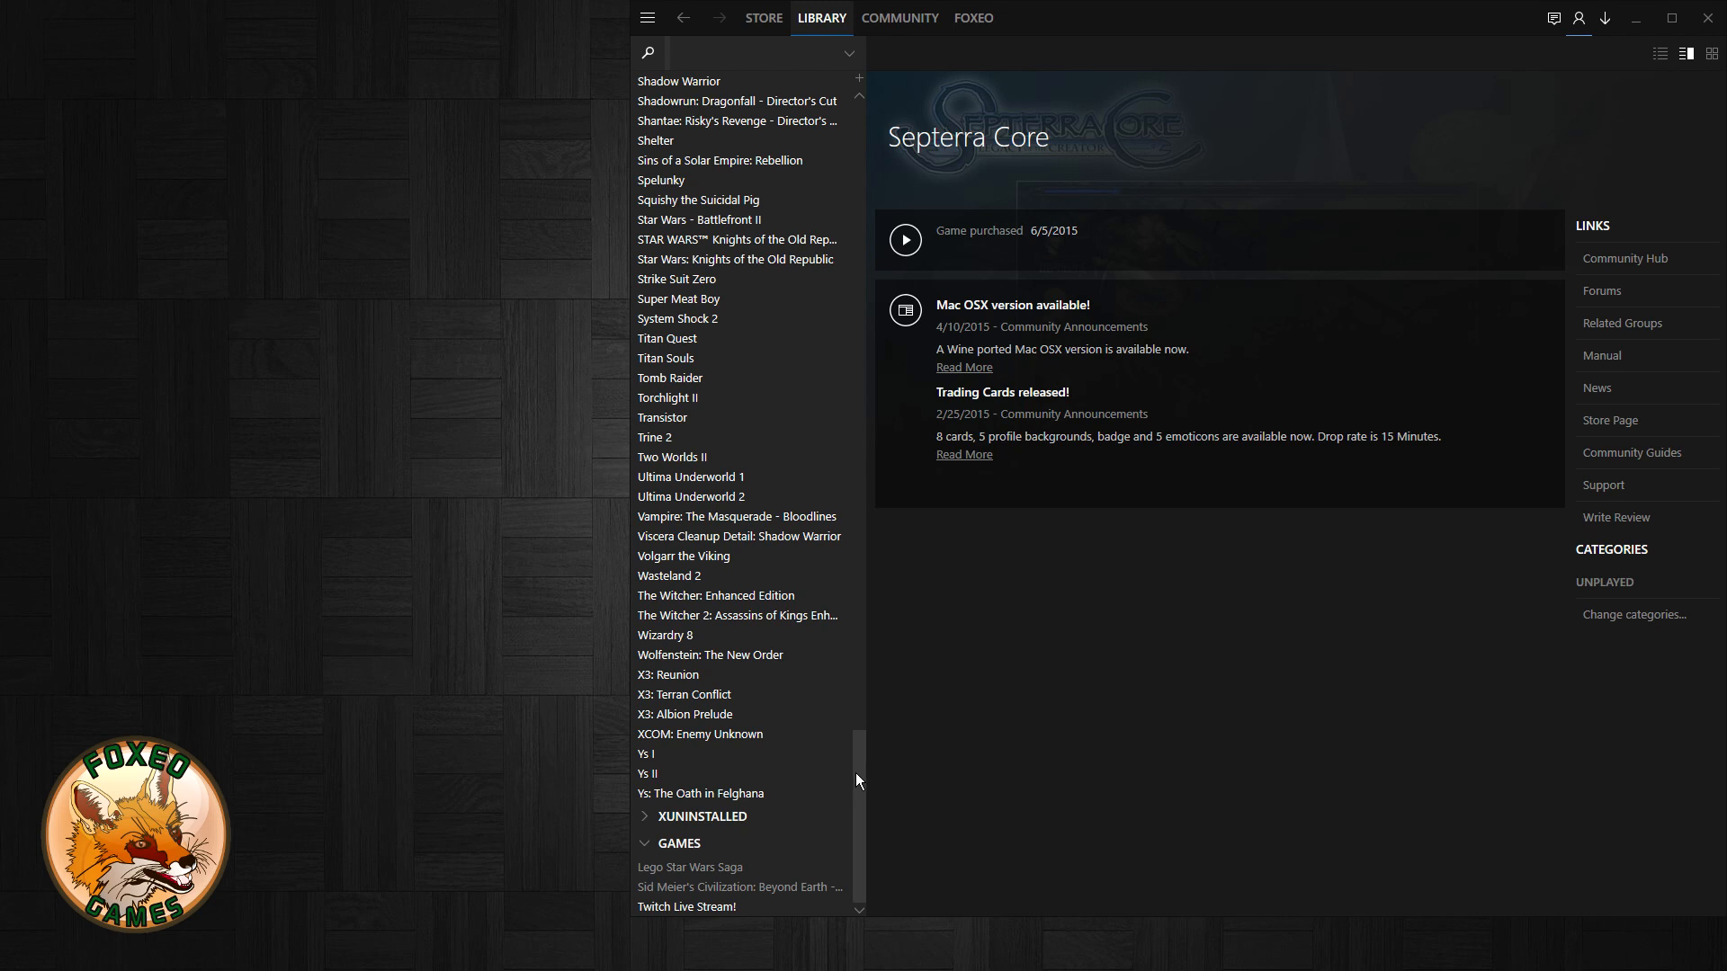
mouse_move(872, 813)
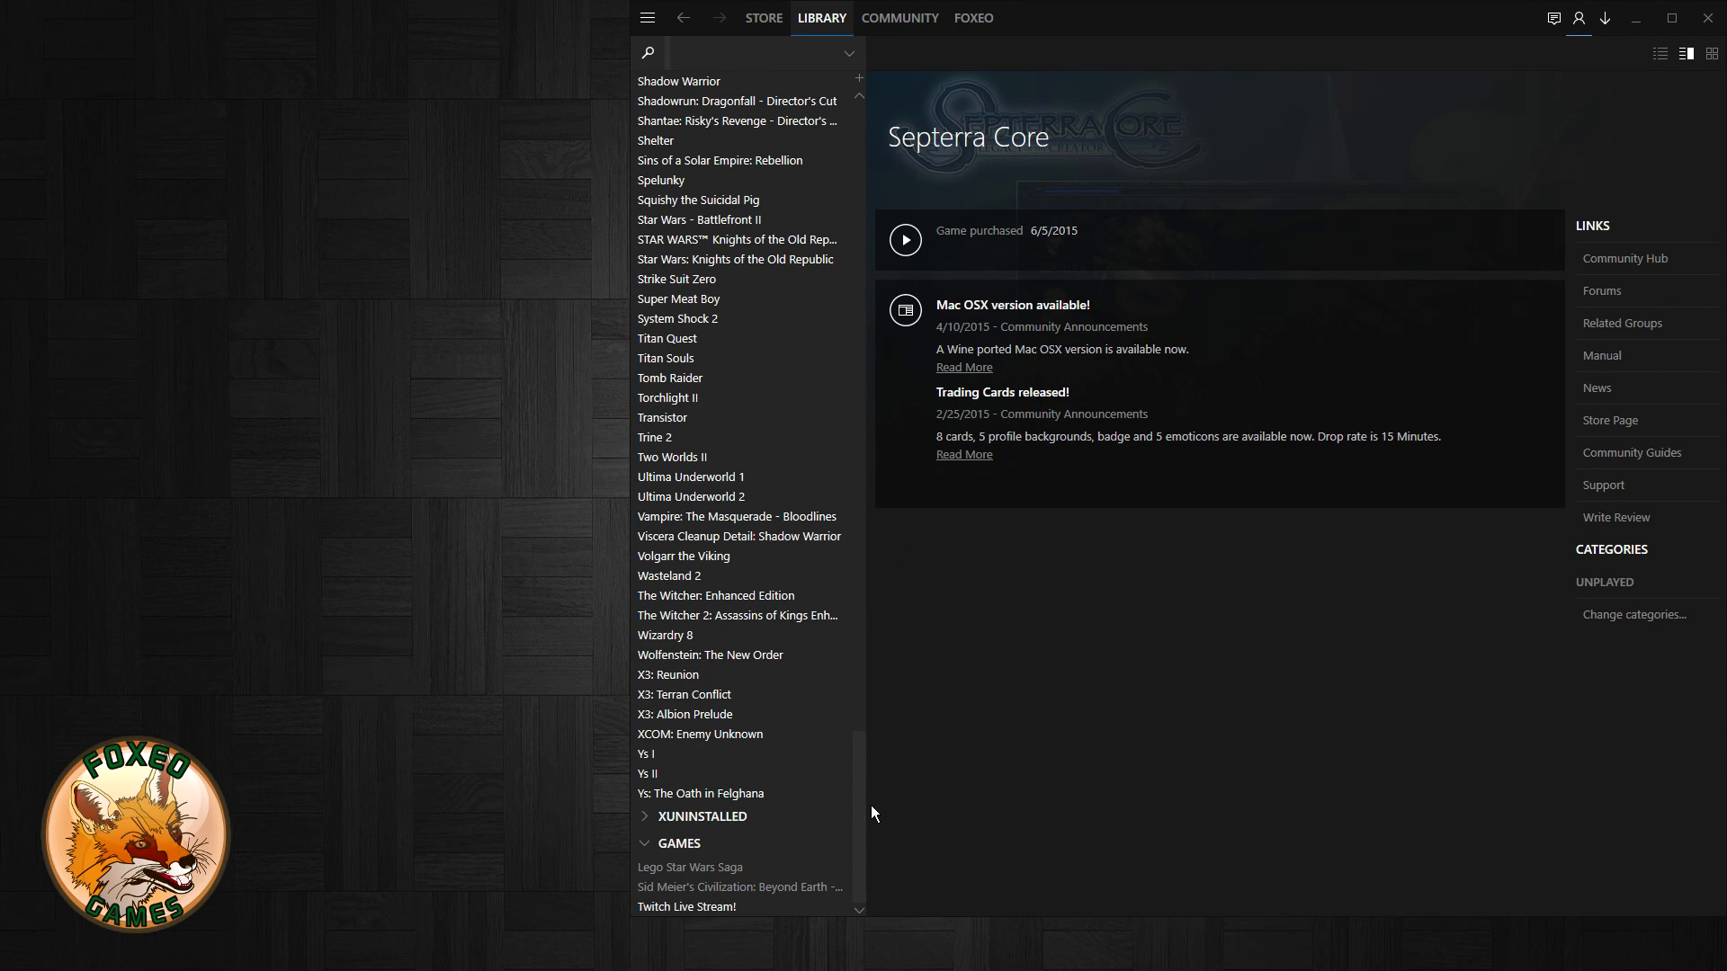
mouse_move(731, 893)
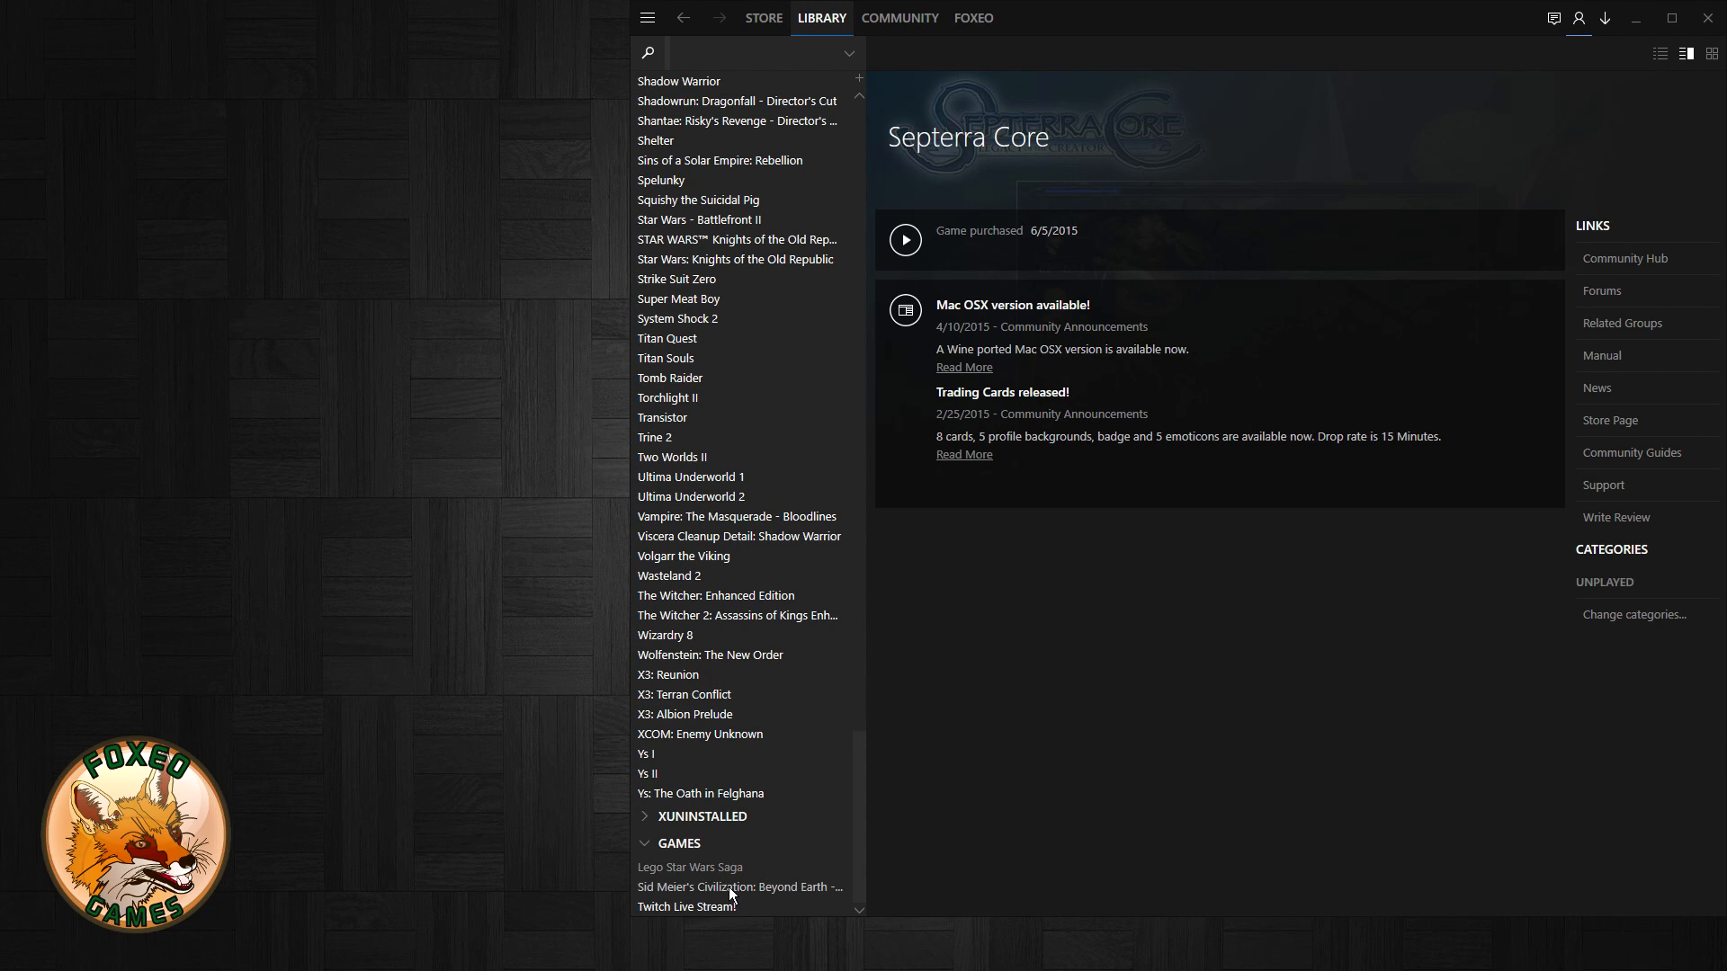
left_click(732, 887)
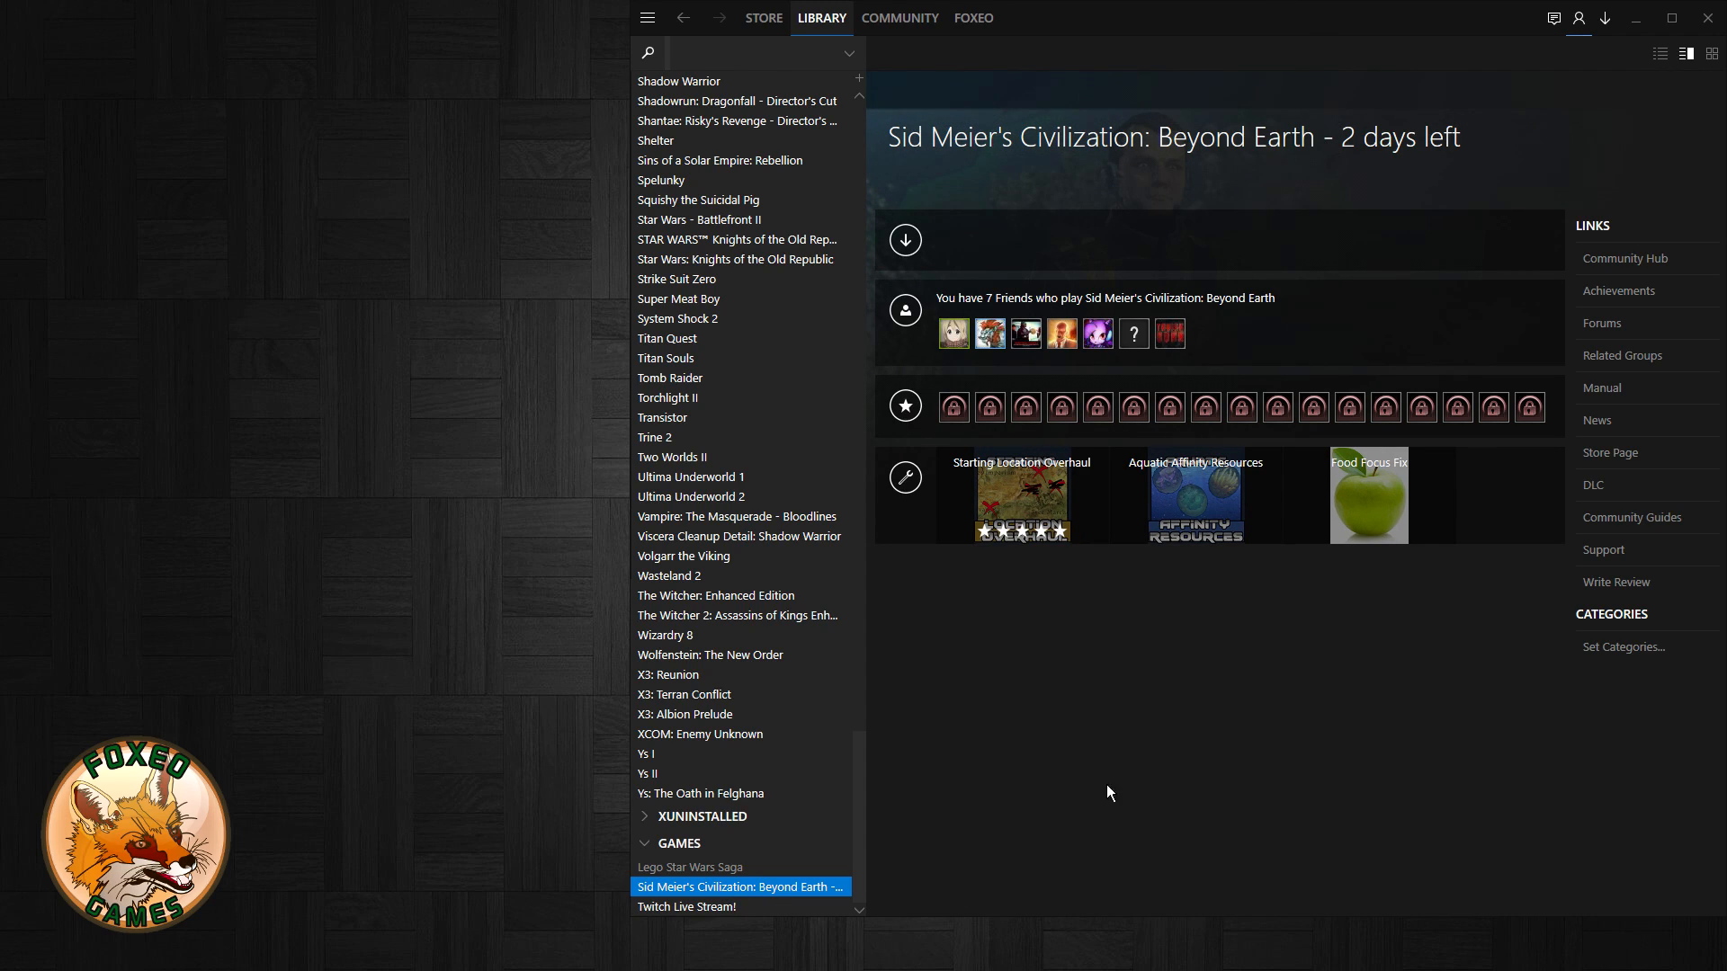
mouse_move(808, 872)
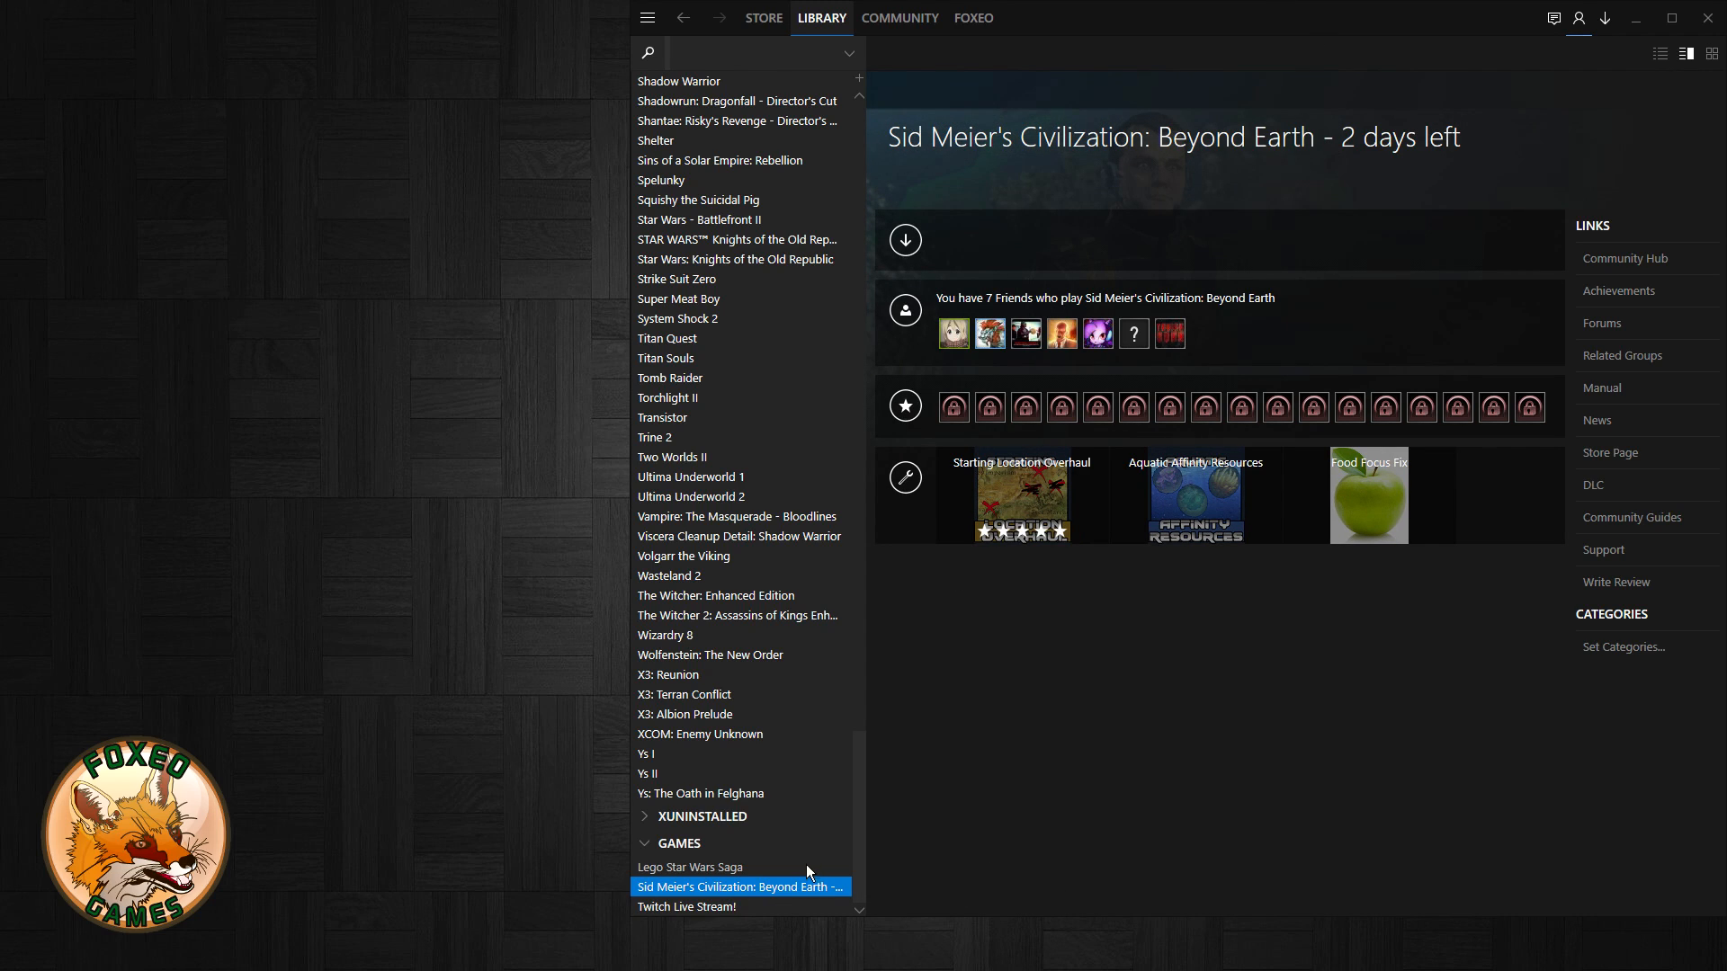
right_click(737, 886)
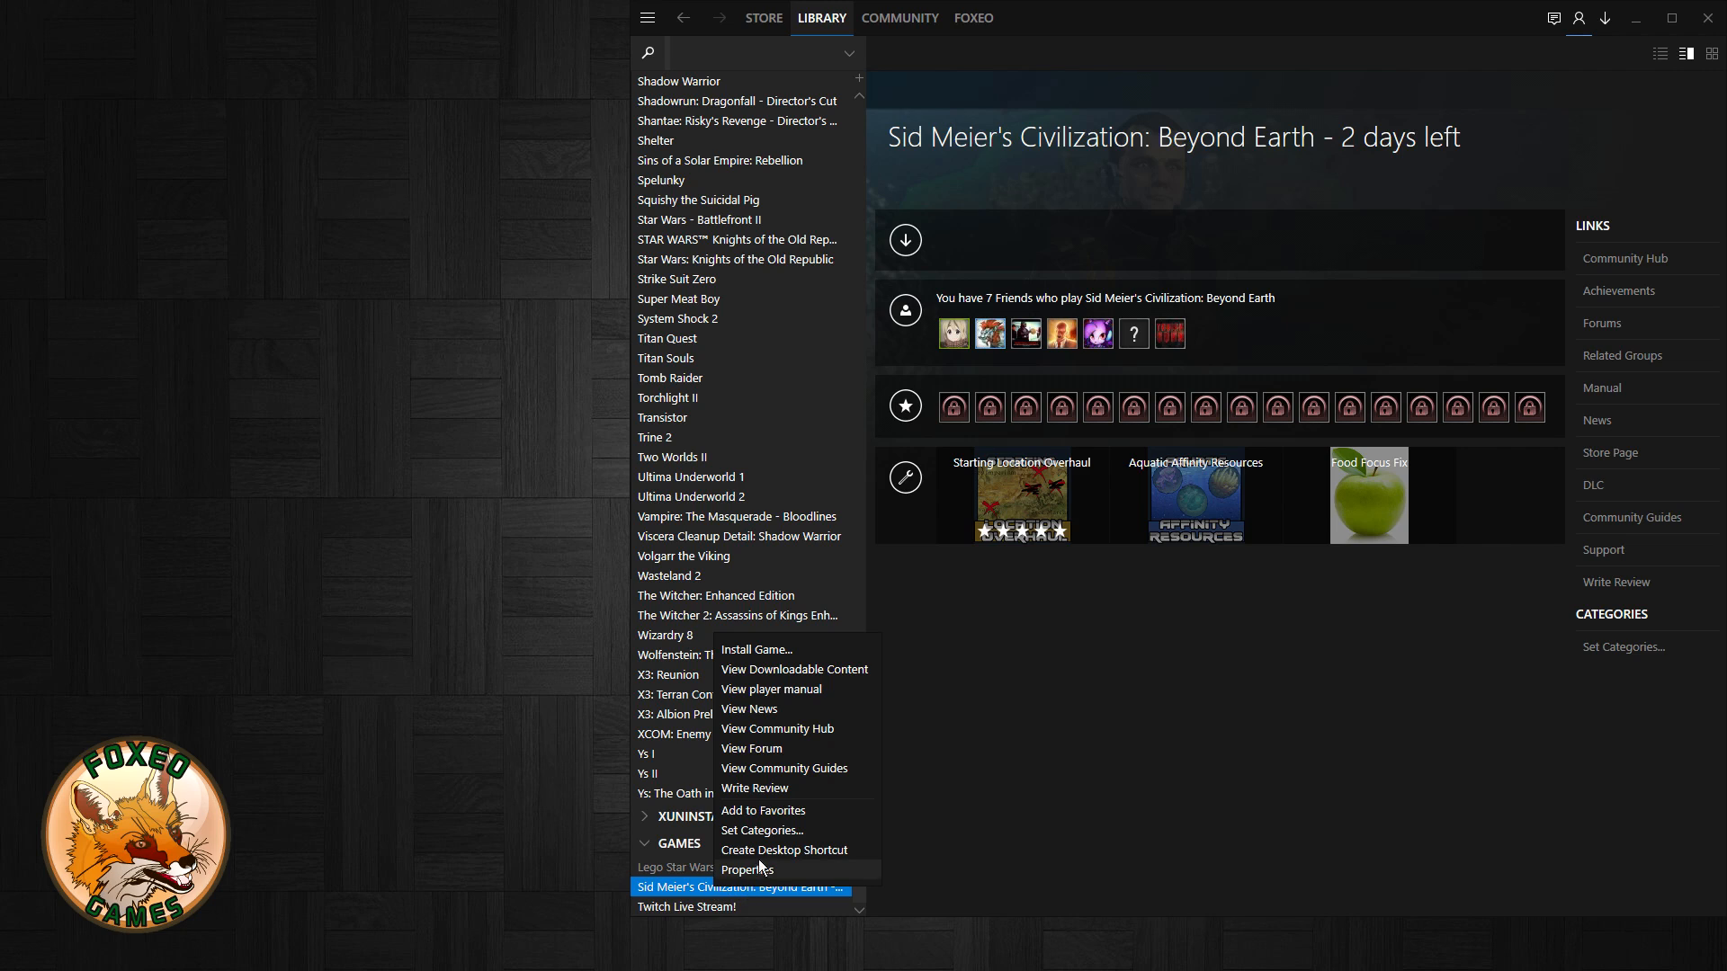
left_click(760, 829)
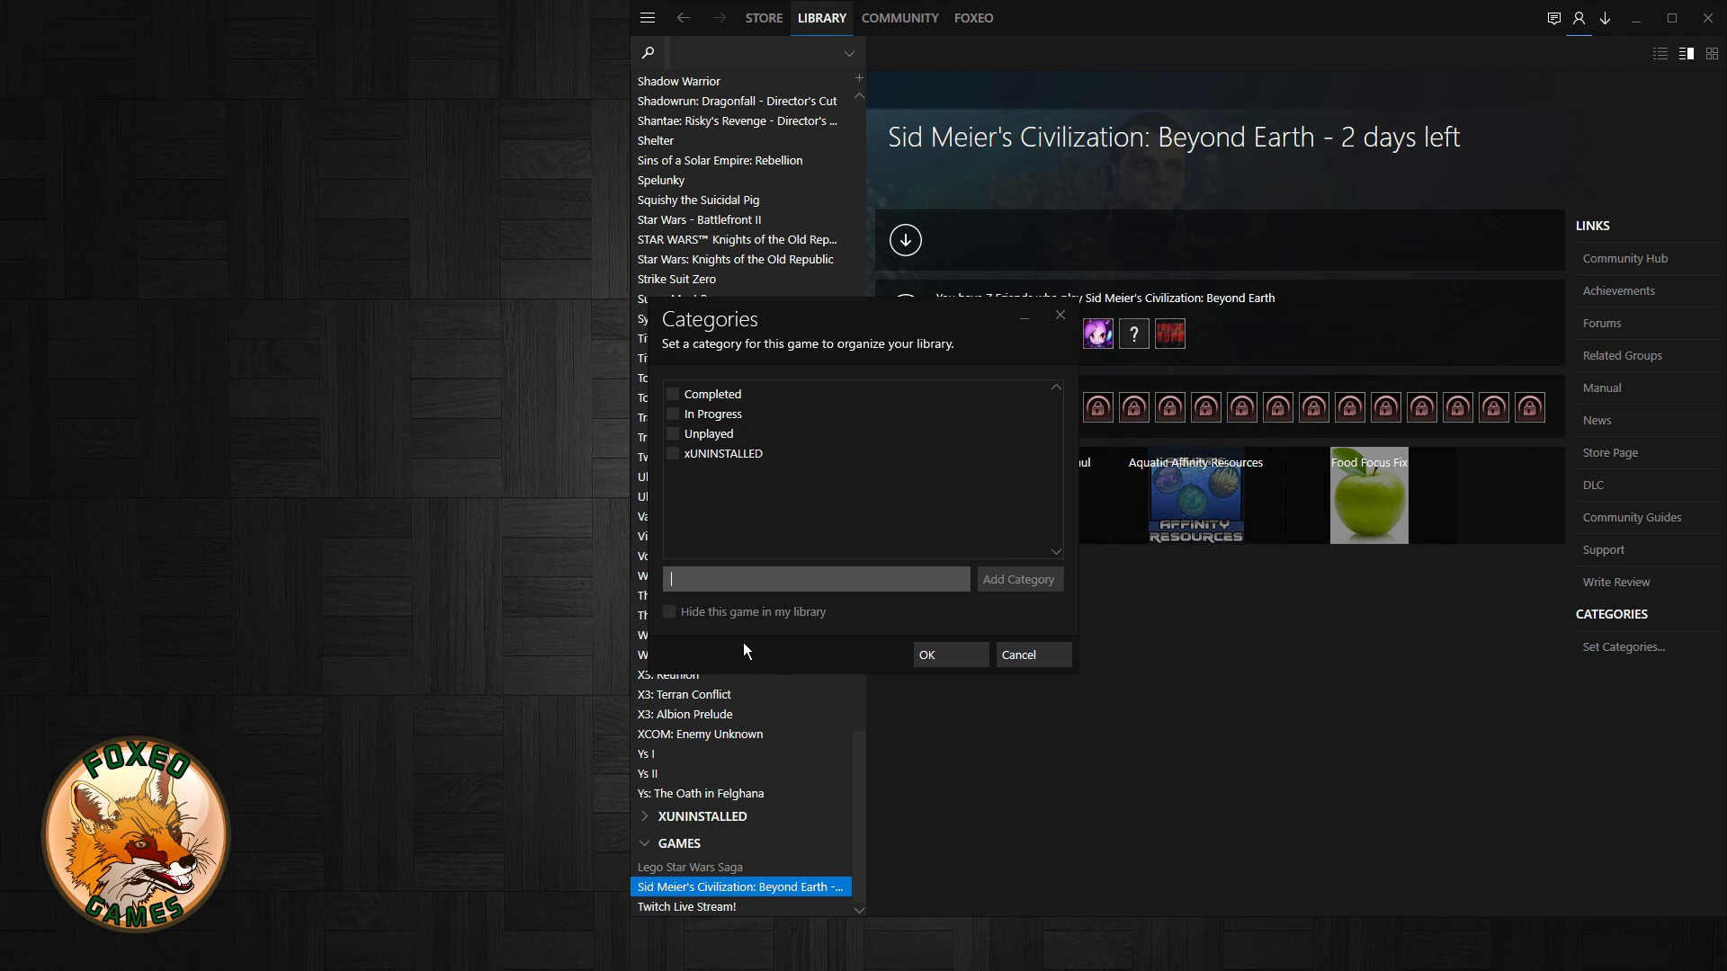
left_click(1017, 654)
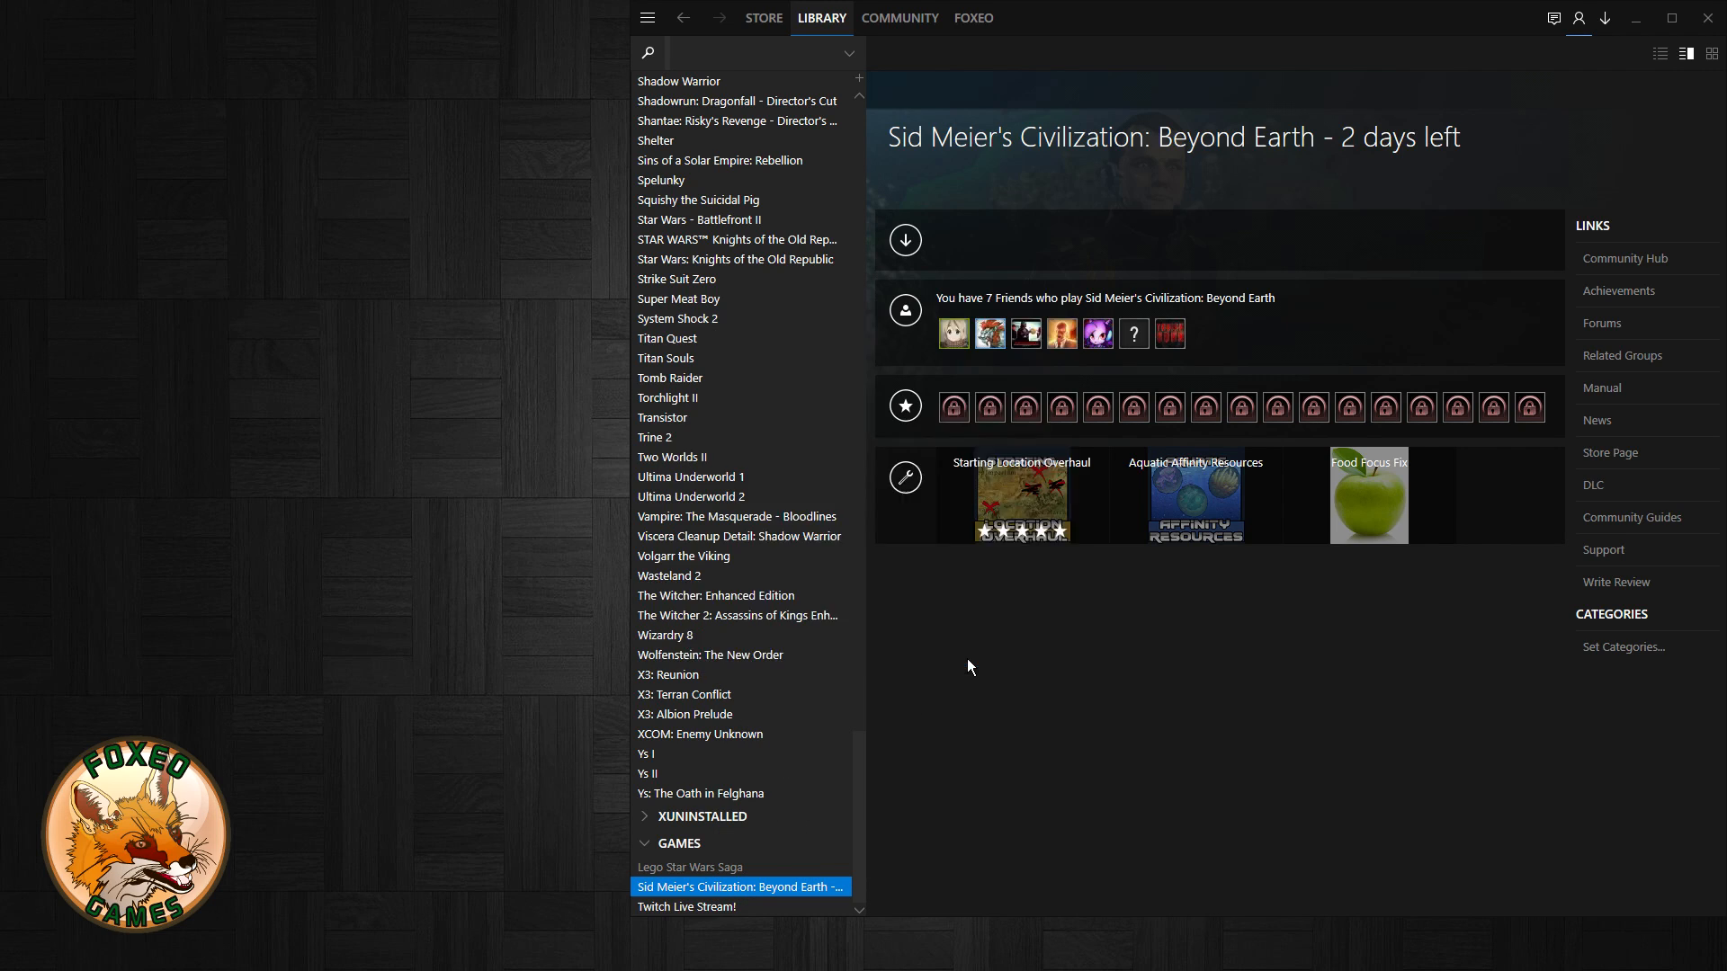
- In grid view, open and cancel Set Categories for Sins of a Solar Empire: Rebellion, then return to list view
left_click(1711, 53)
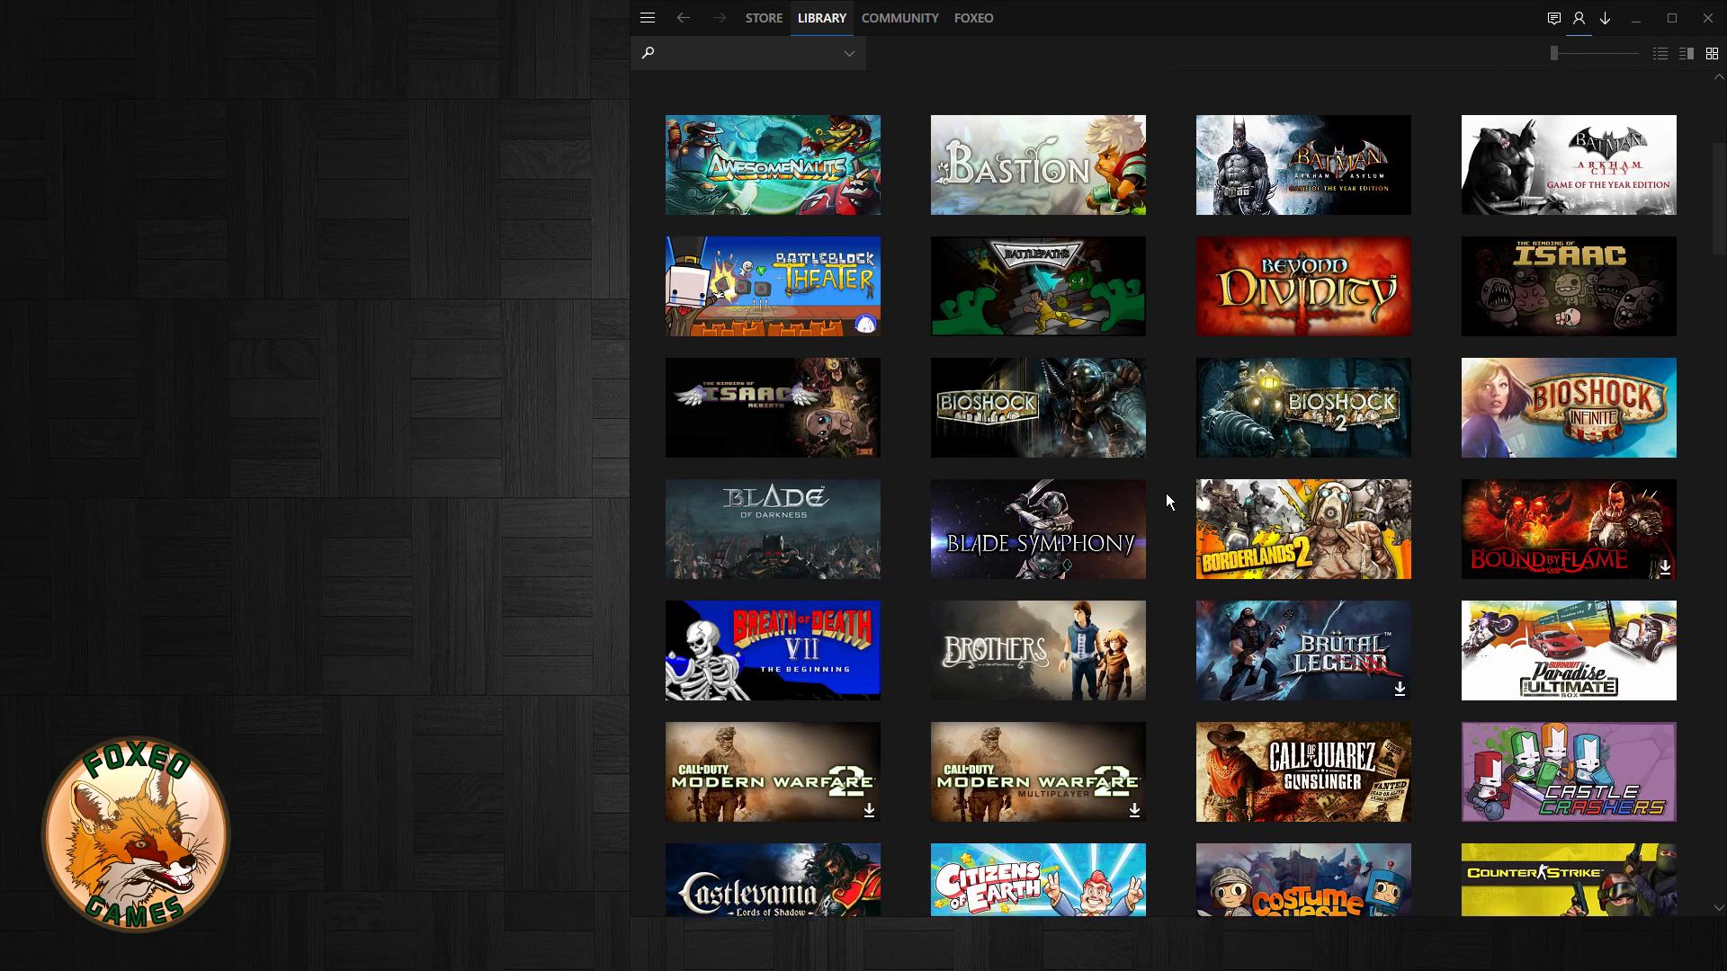
scroll("down", 3)
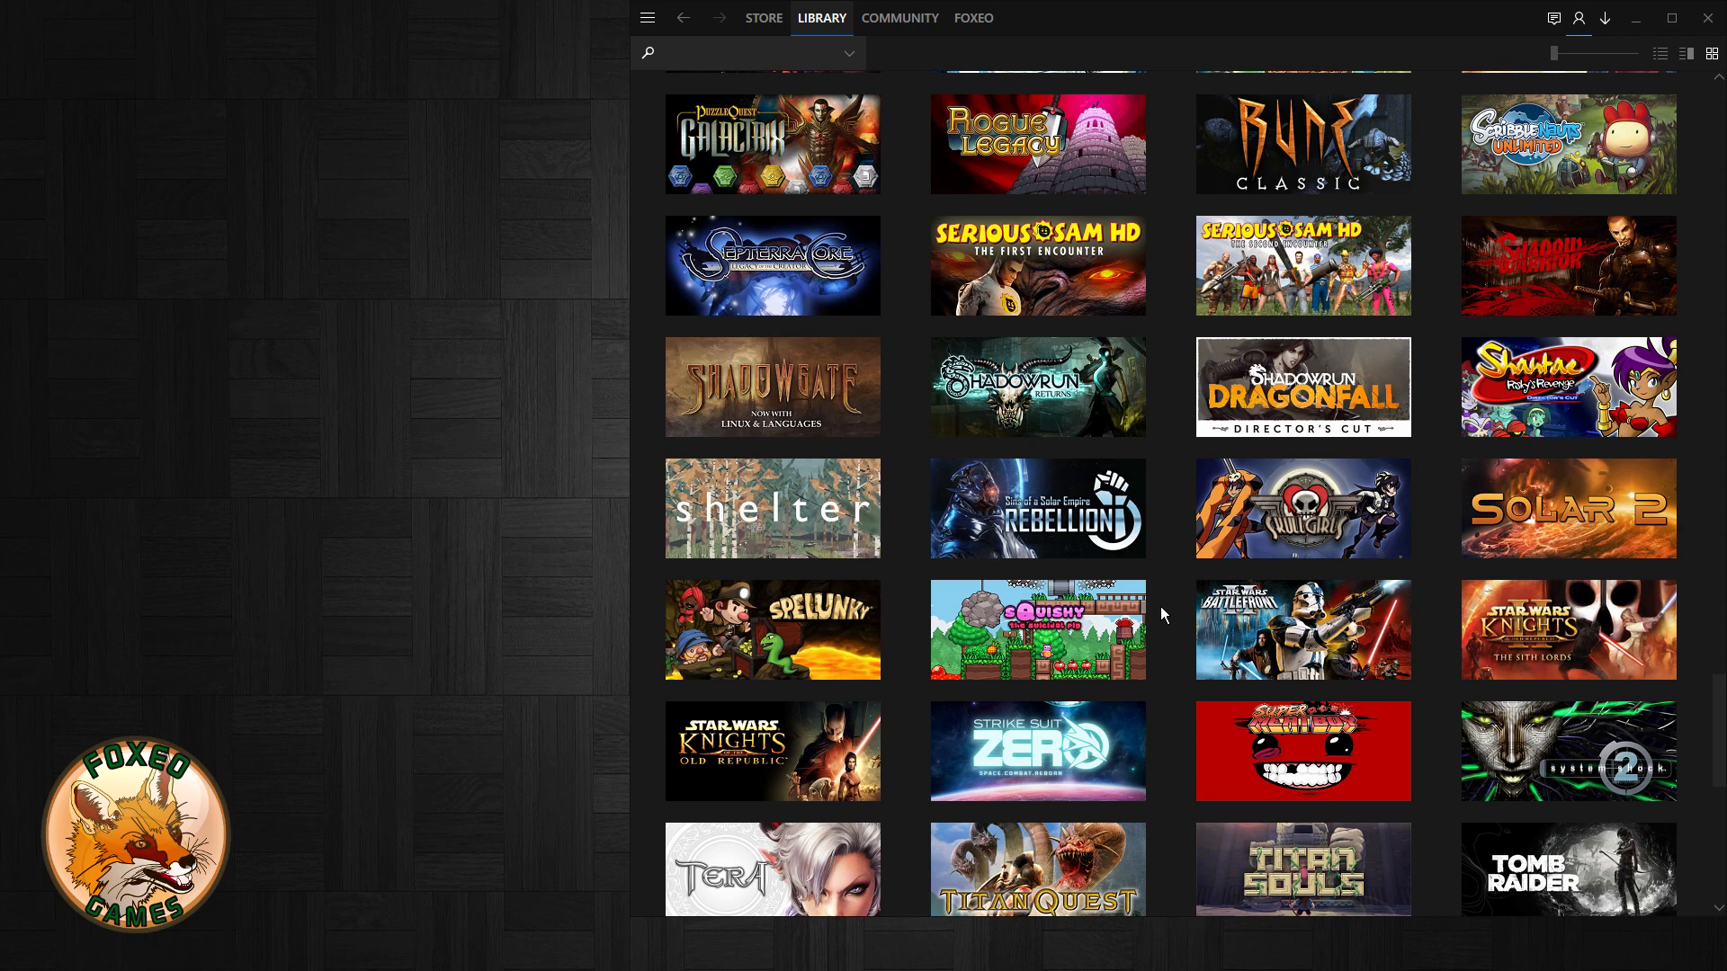
right_click(1036, 507)
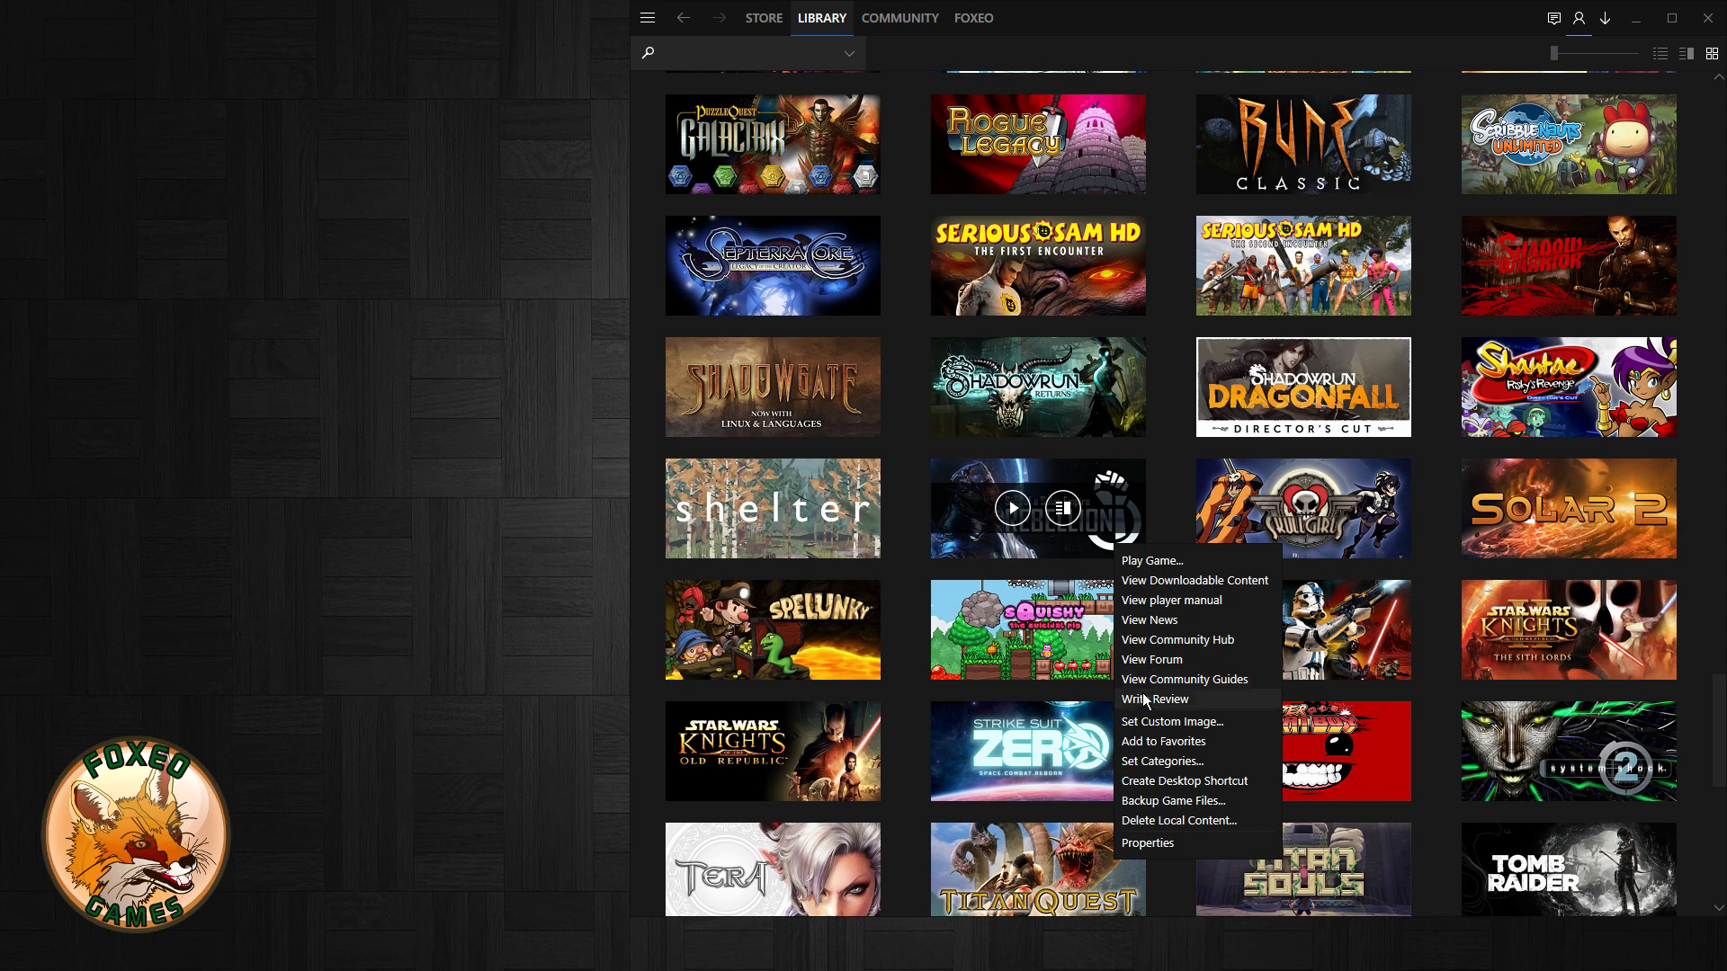
left_click(1162, 761)
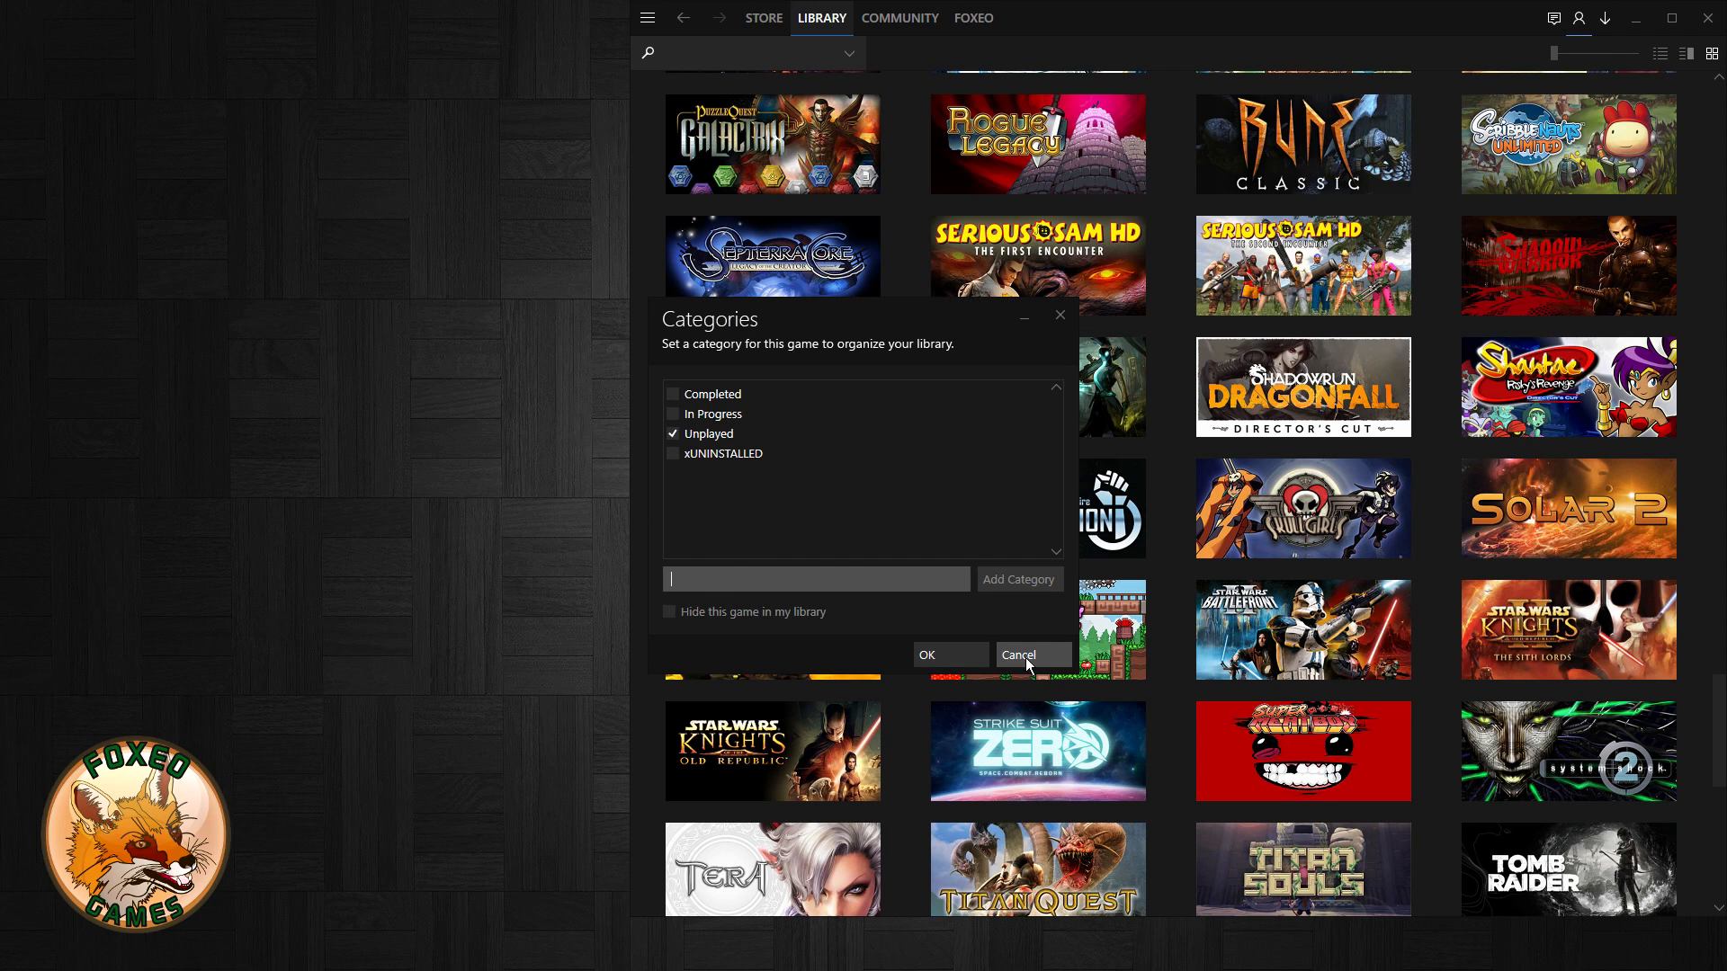
left_click(1017, 654)
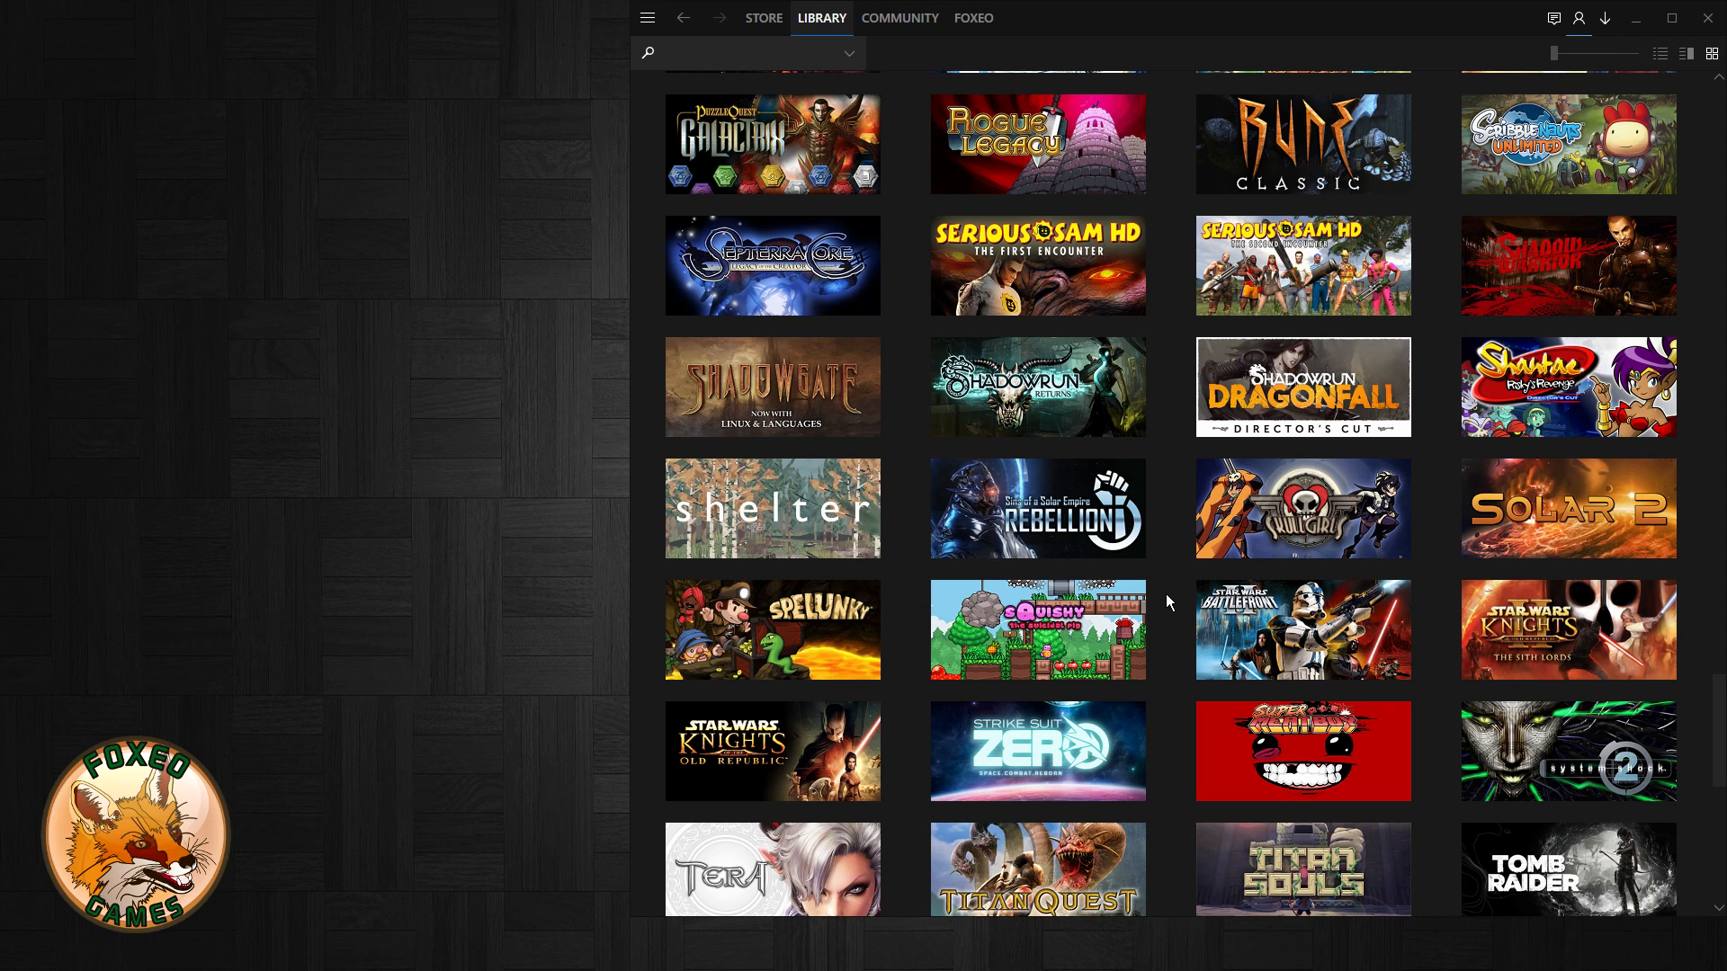
mouse_move(1158, 596)
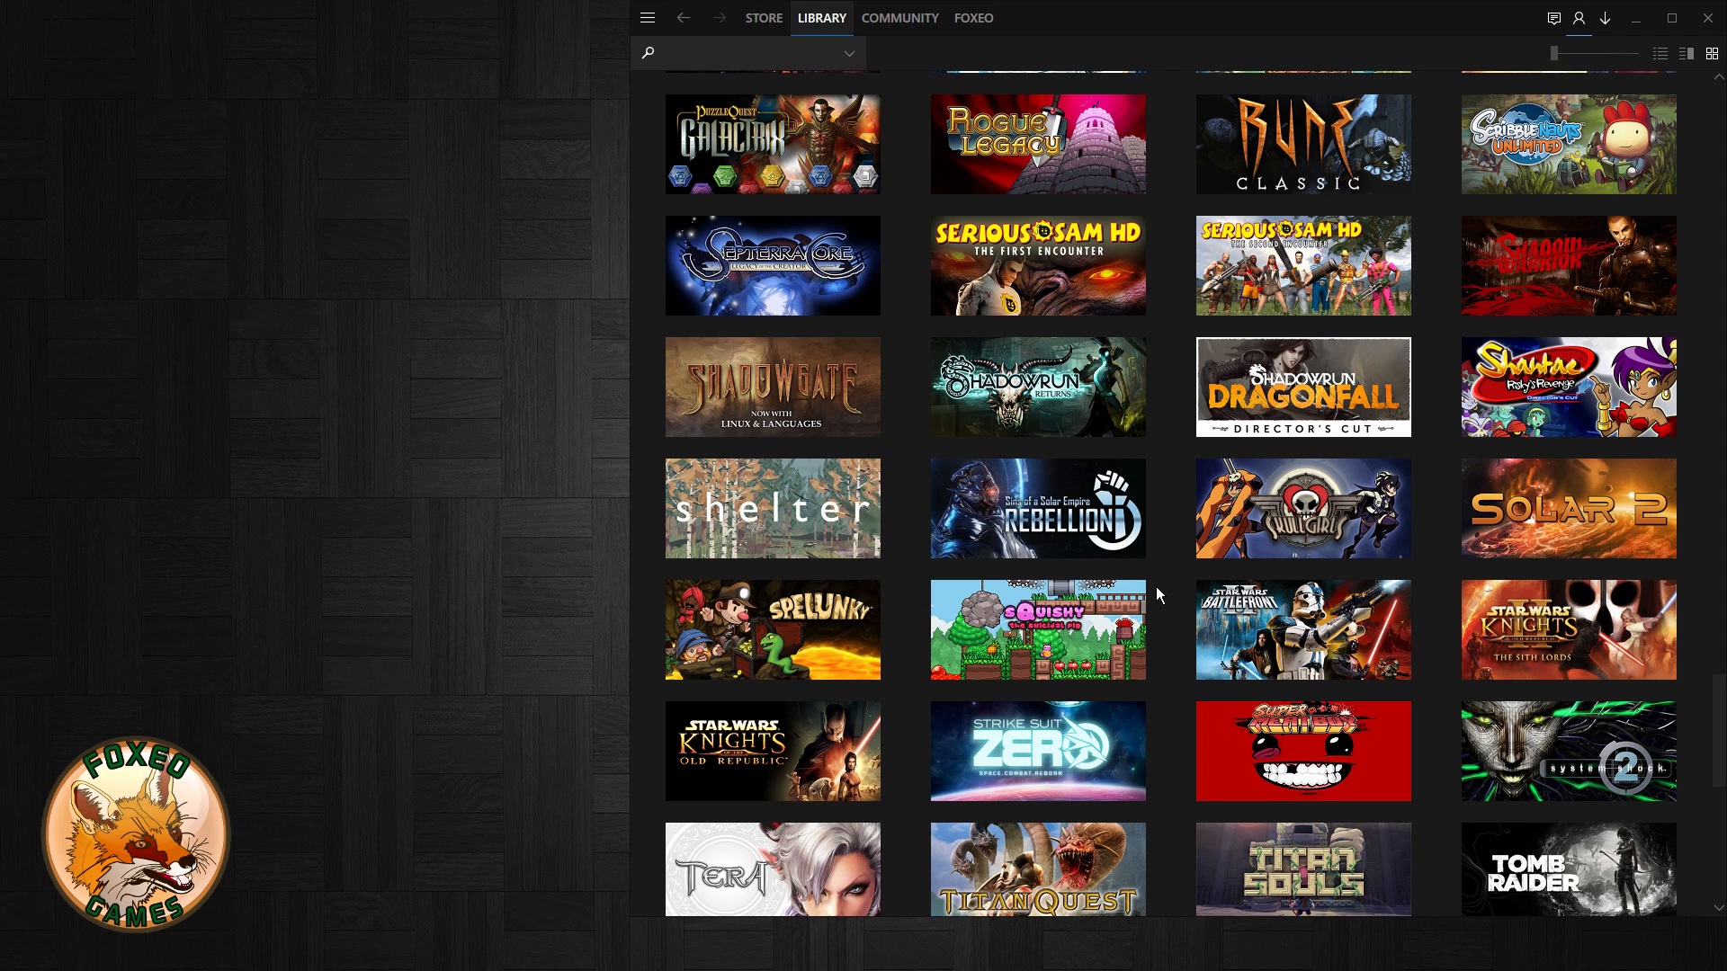
left_click(1683, 53)
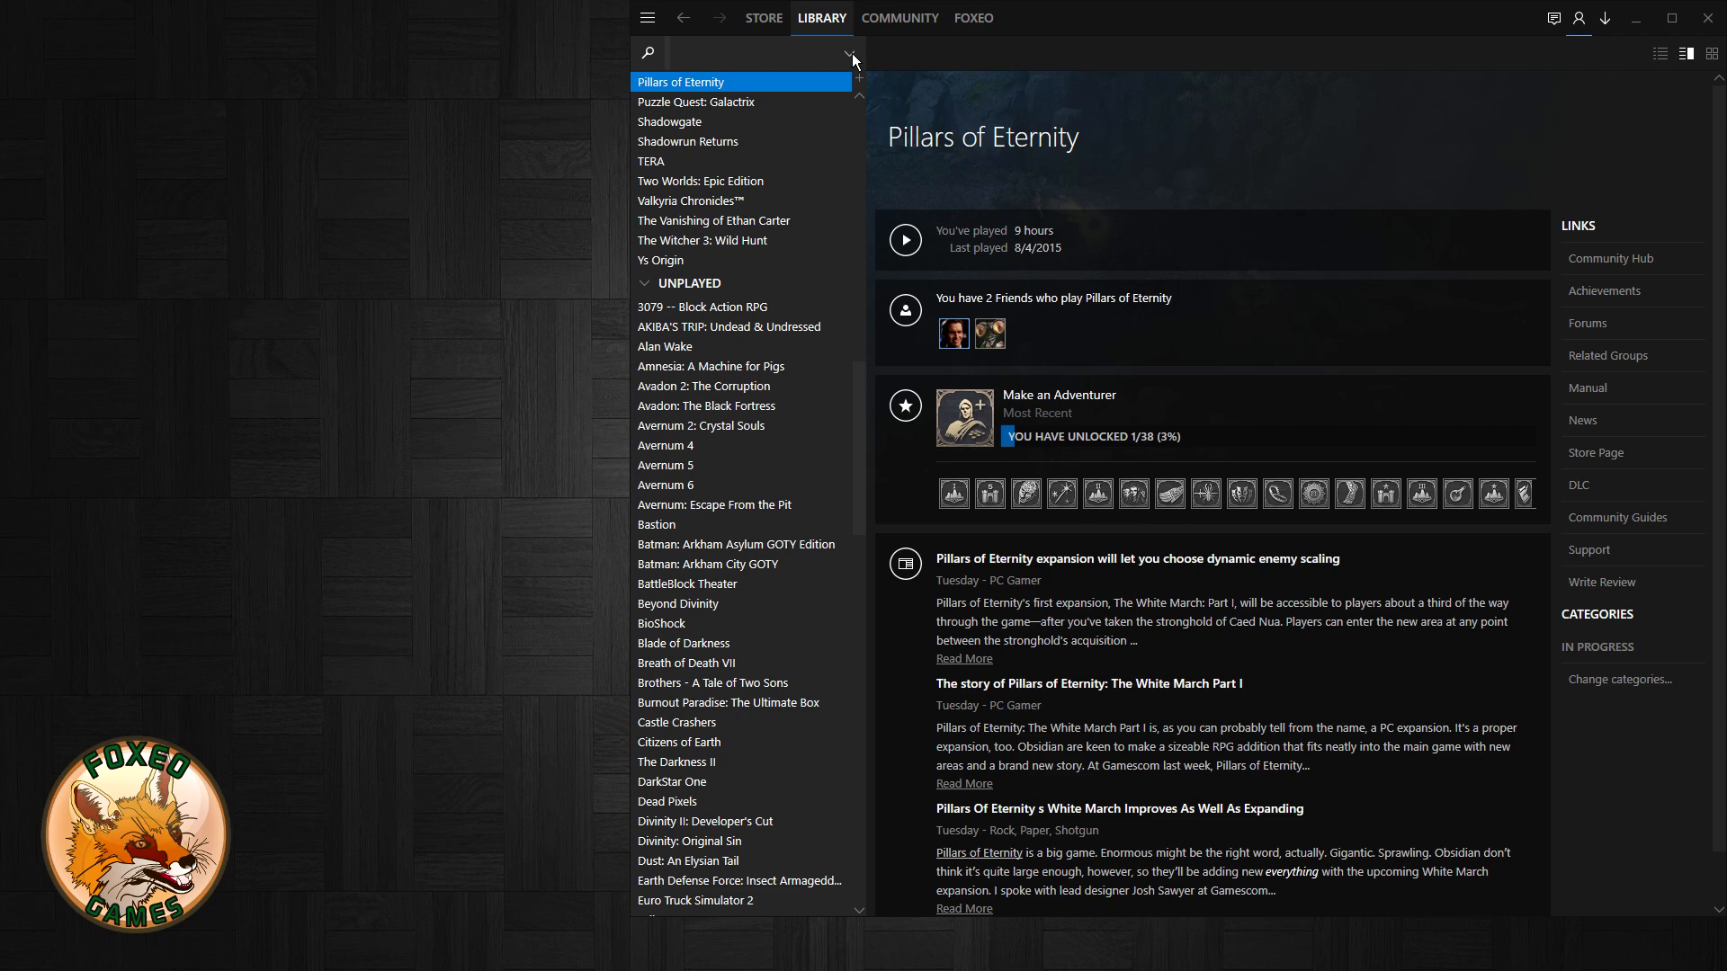
- Switch the library filter dropdown to another game view, then back to the full games list
left_click(853, 56)
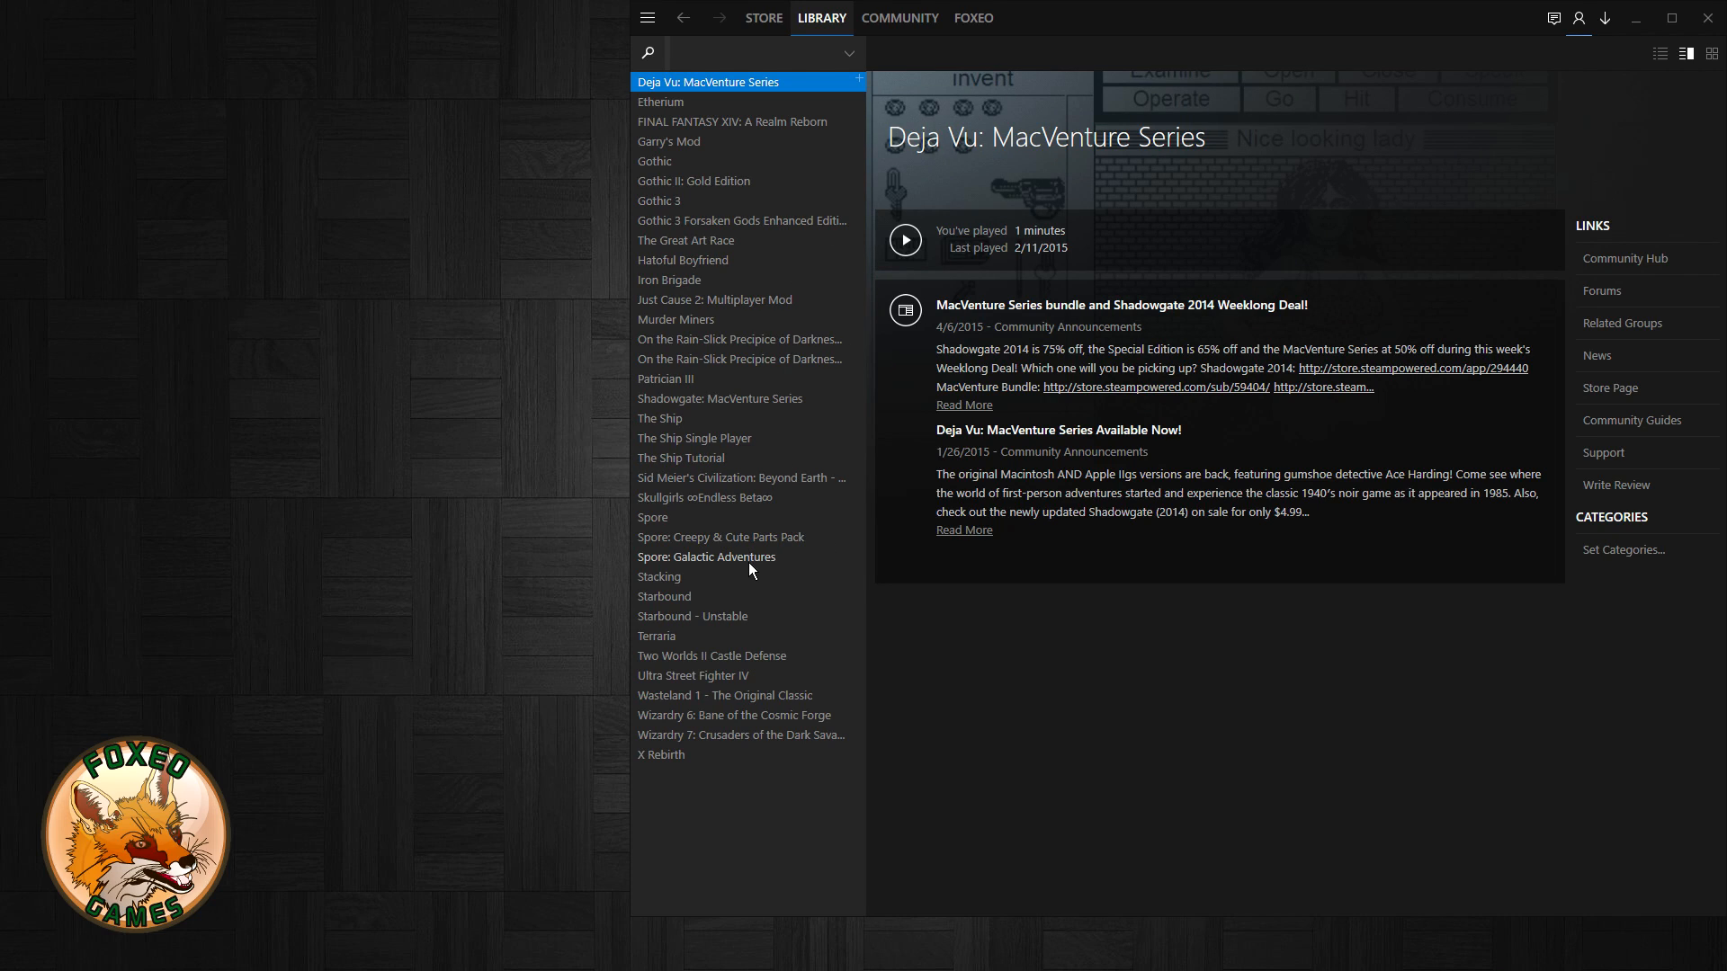
mouse_move(755, 484)
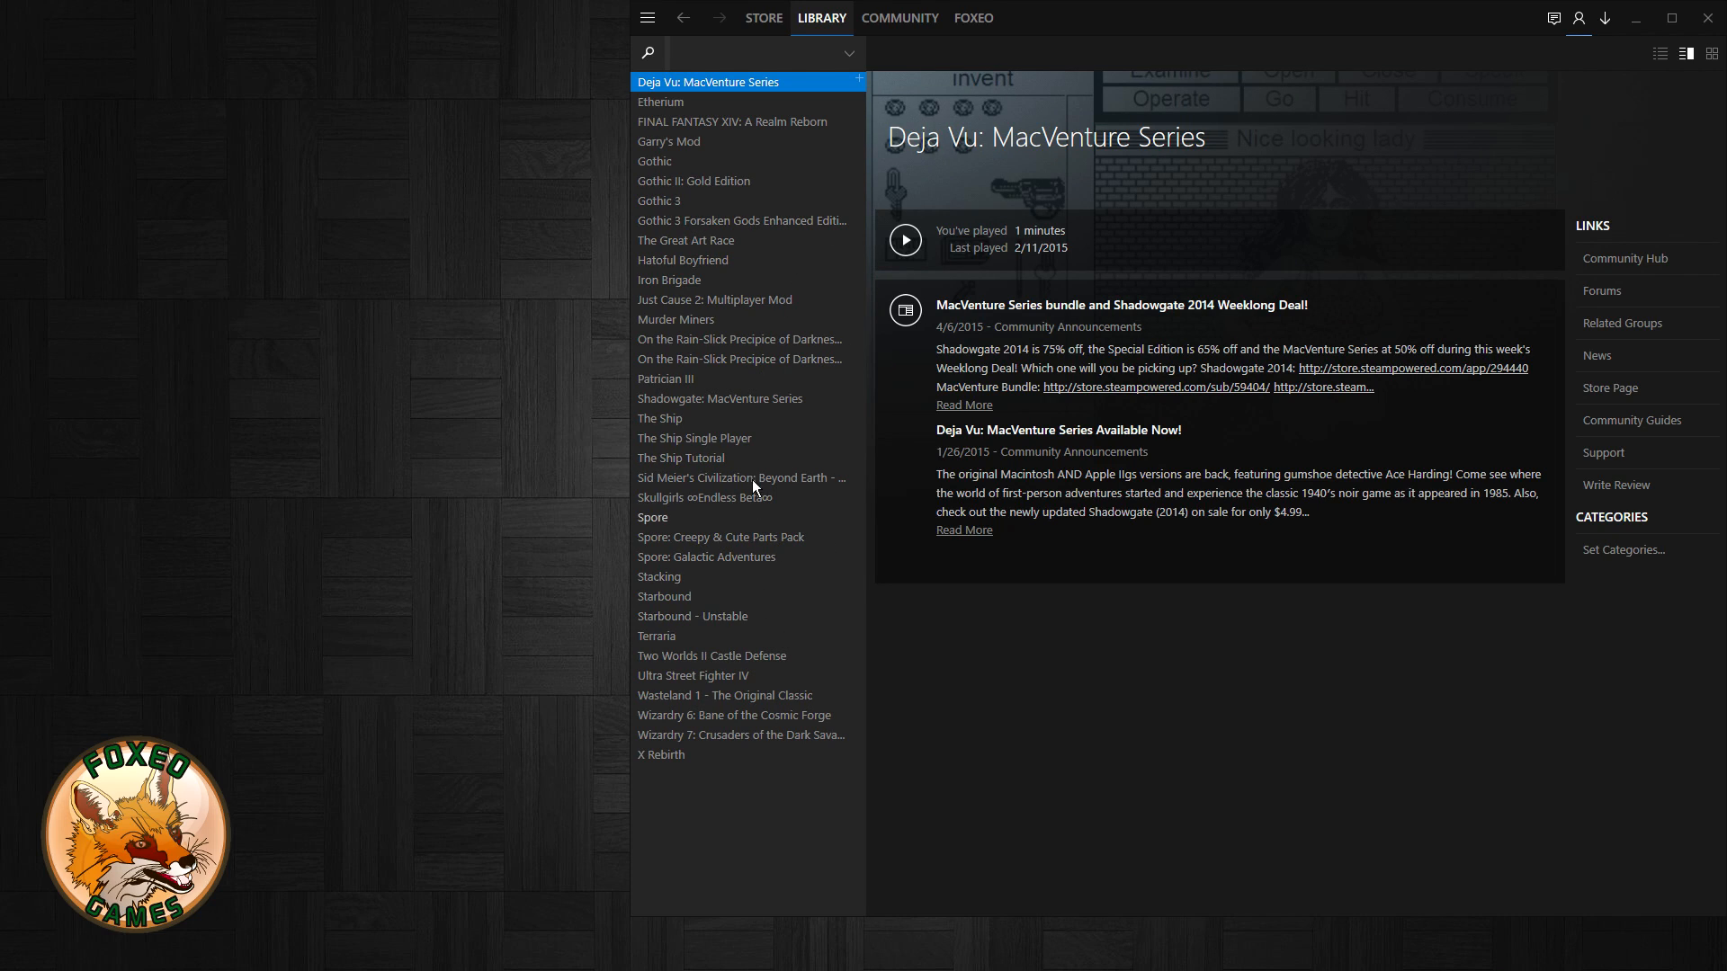
mouse_move(720, 320)
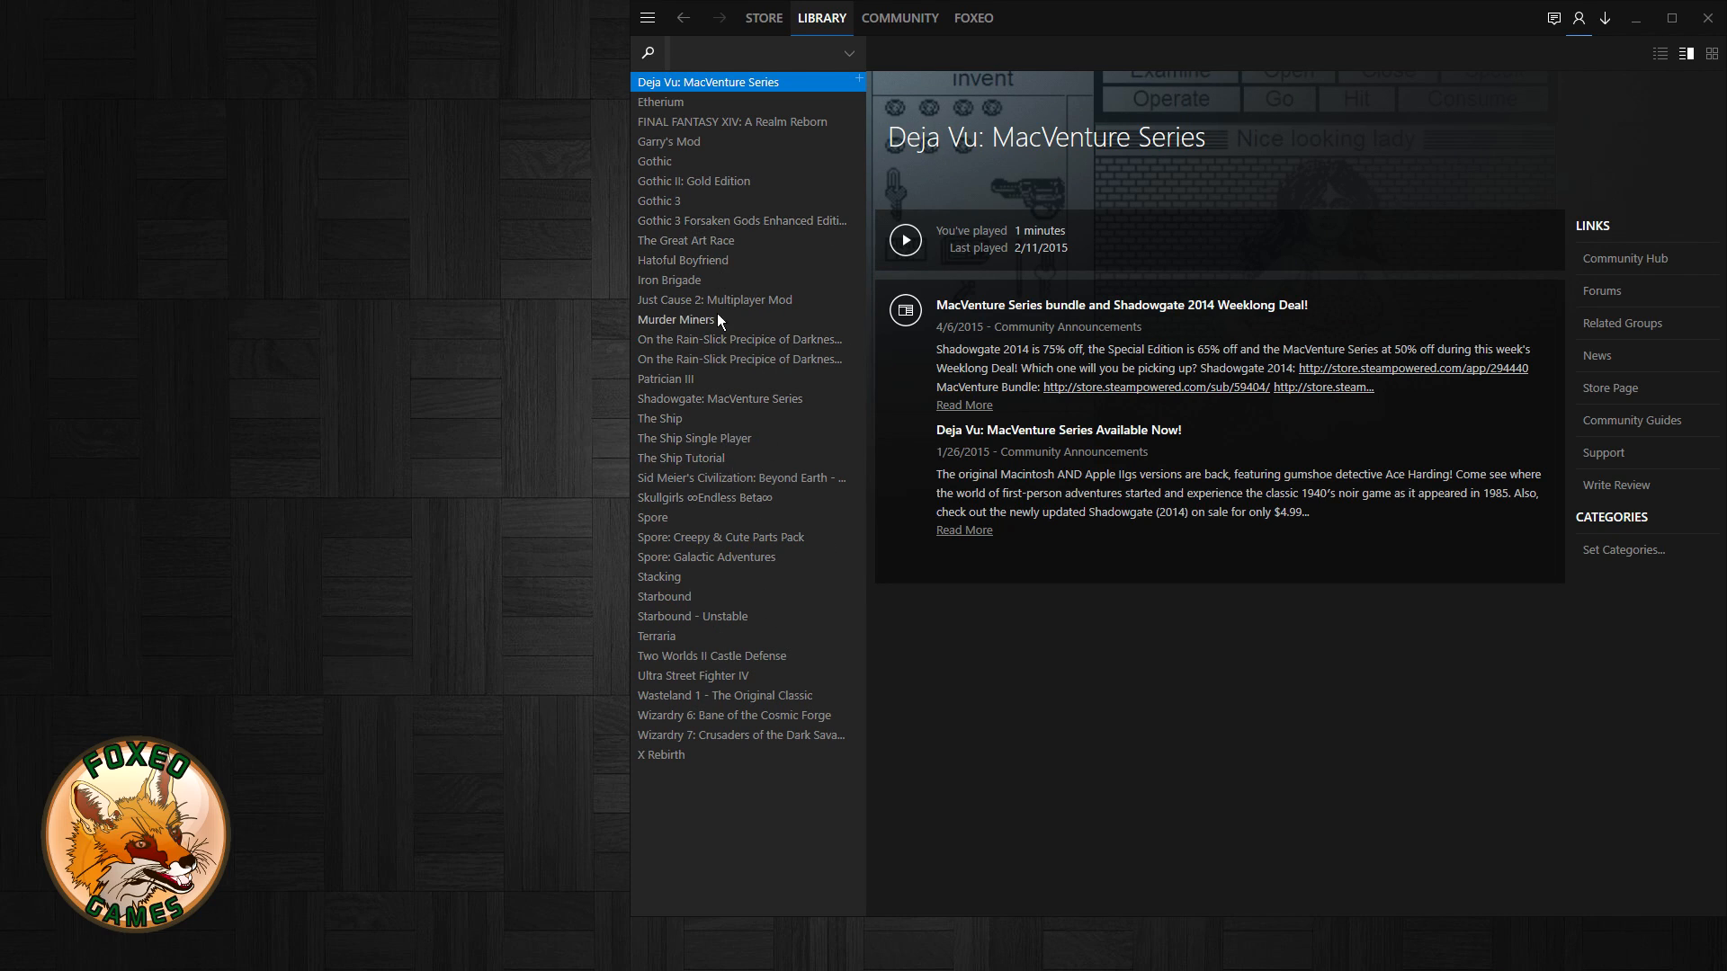
left_click(848, 53)
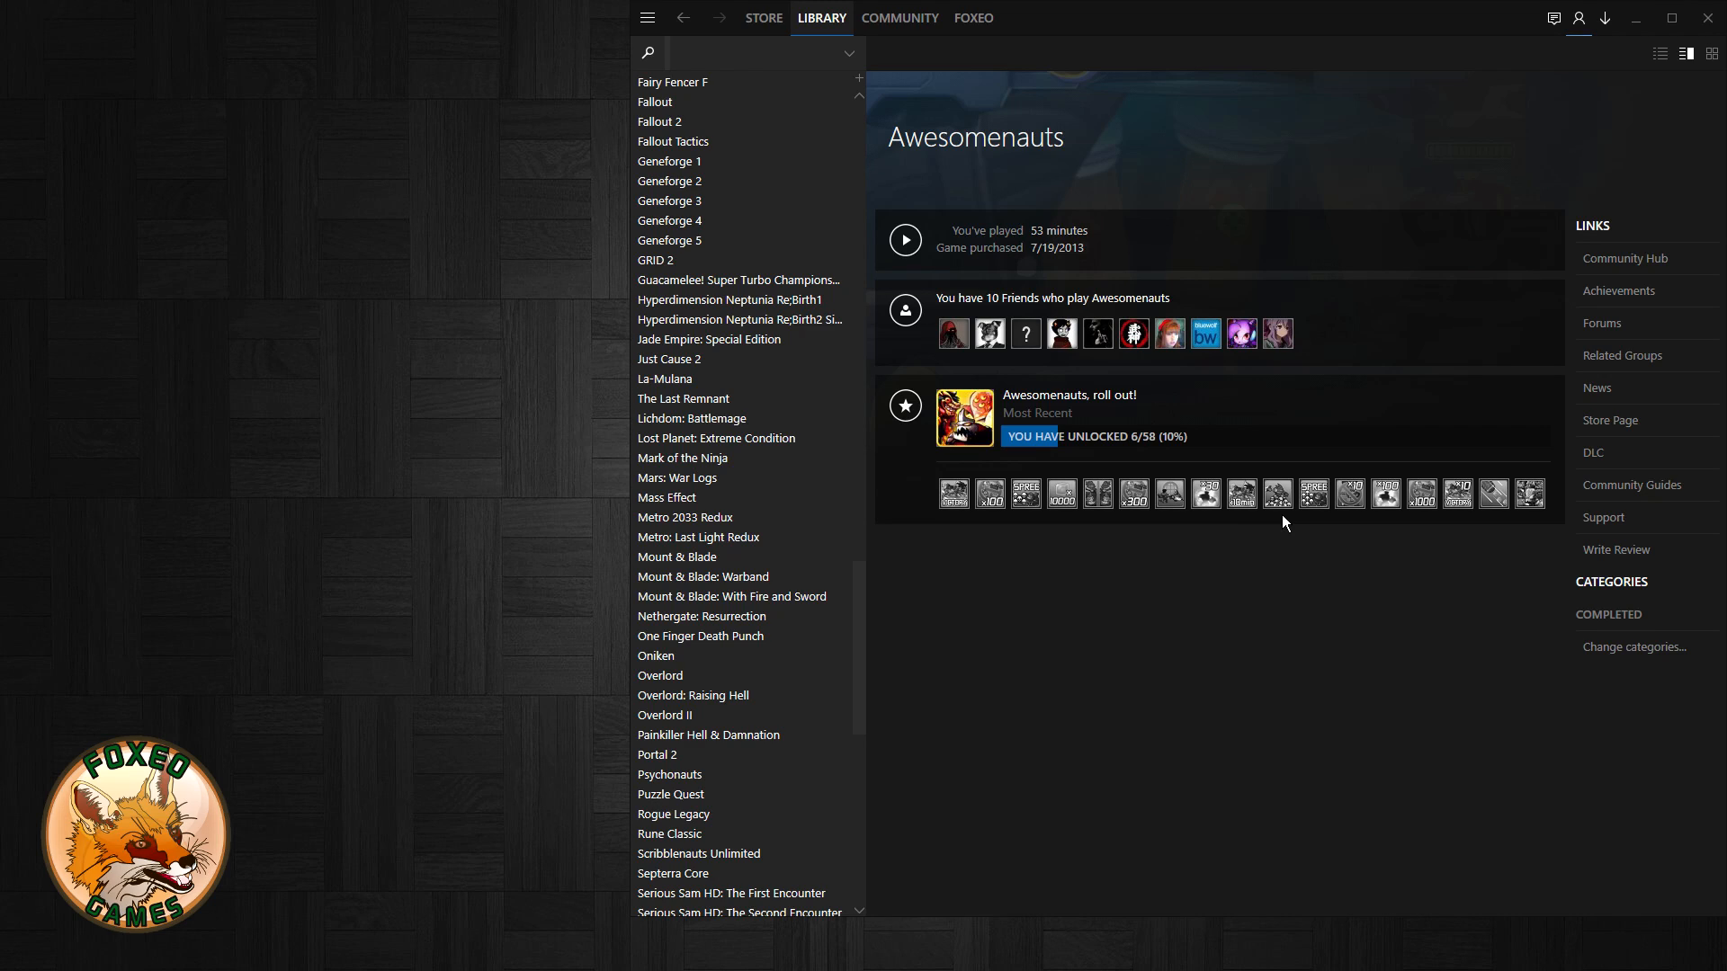
- Switch the library to the cover-art grid, starting with Awesomenauts and Bastion
left_click(1711, 53)
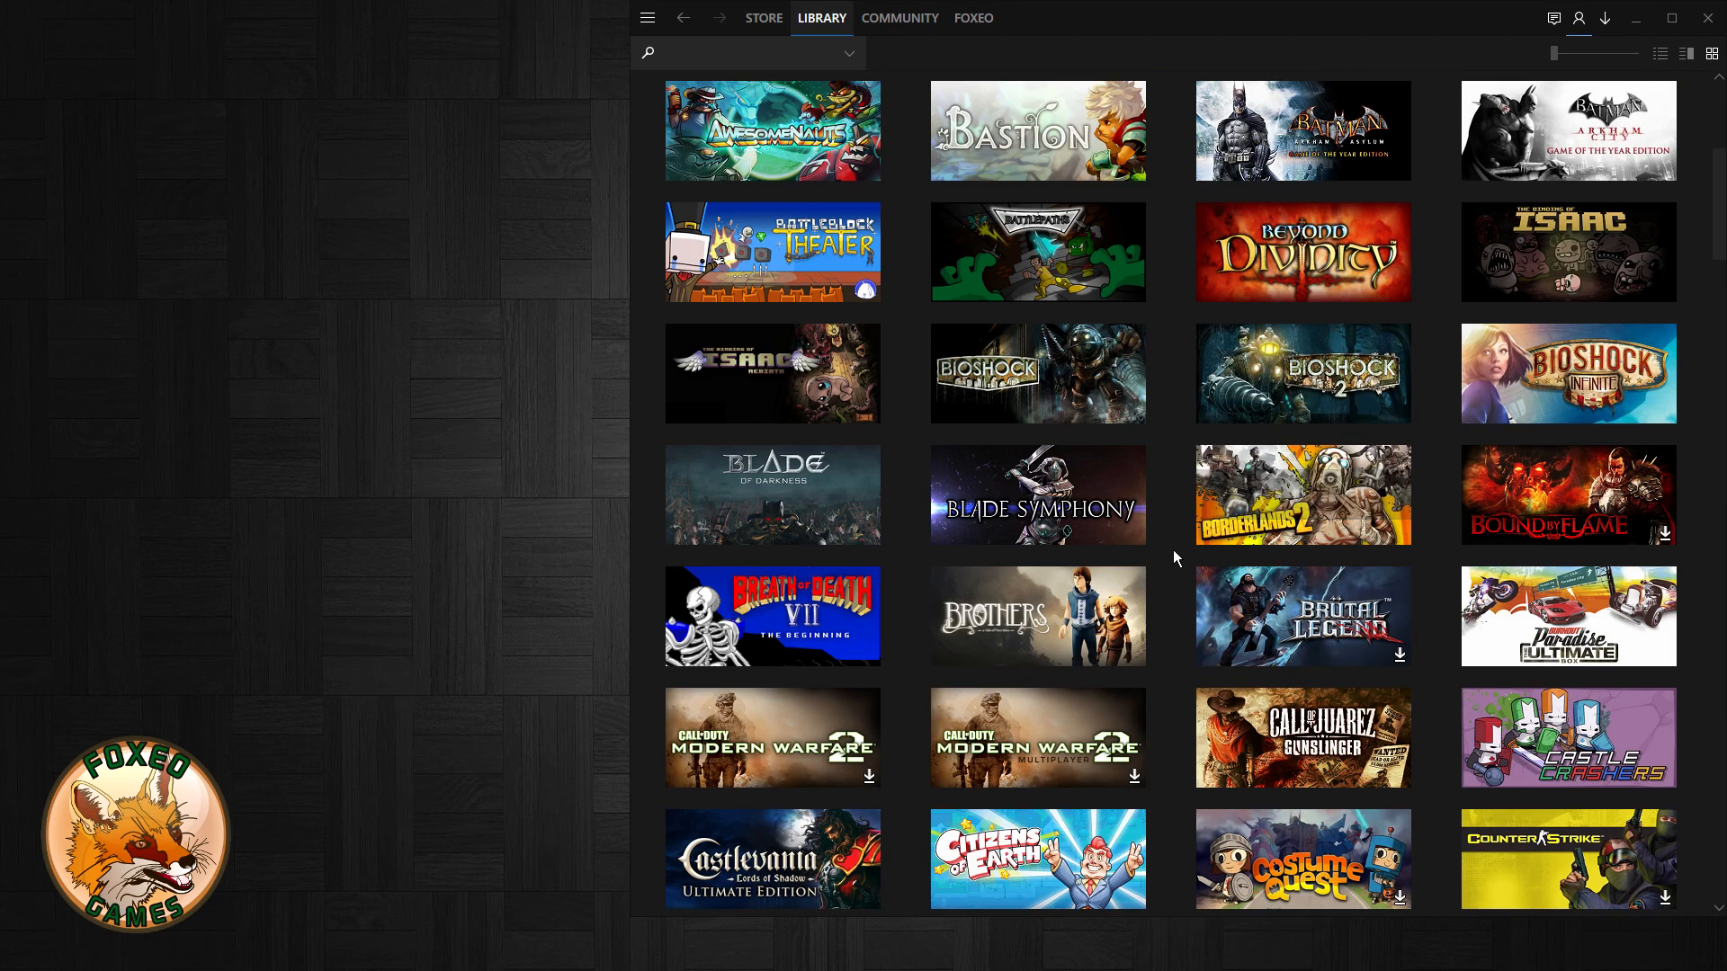